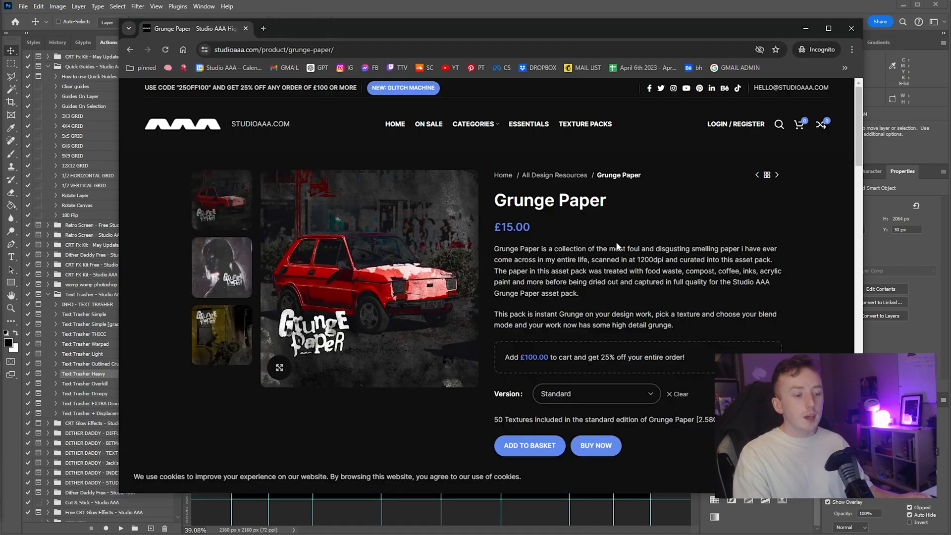
- Select grunge paper textures (1) and (5) and drag them onto the poster canvas
double_click(549, 199)
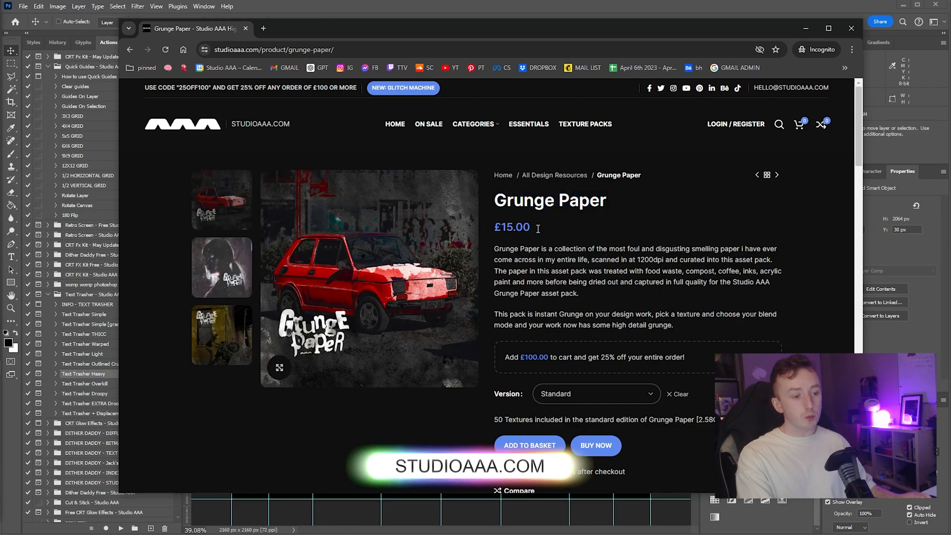
mouse_move(532, 378)
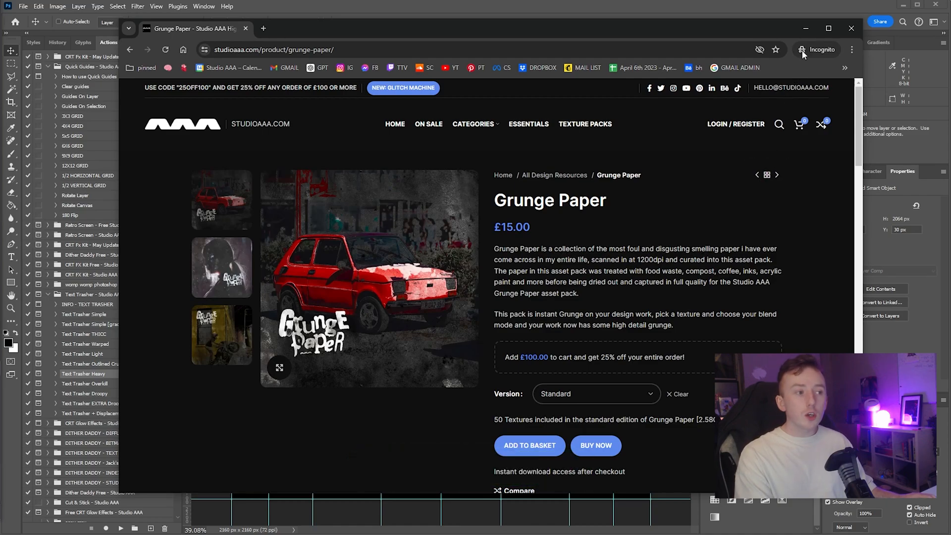
mouse_move(806, 28)
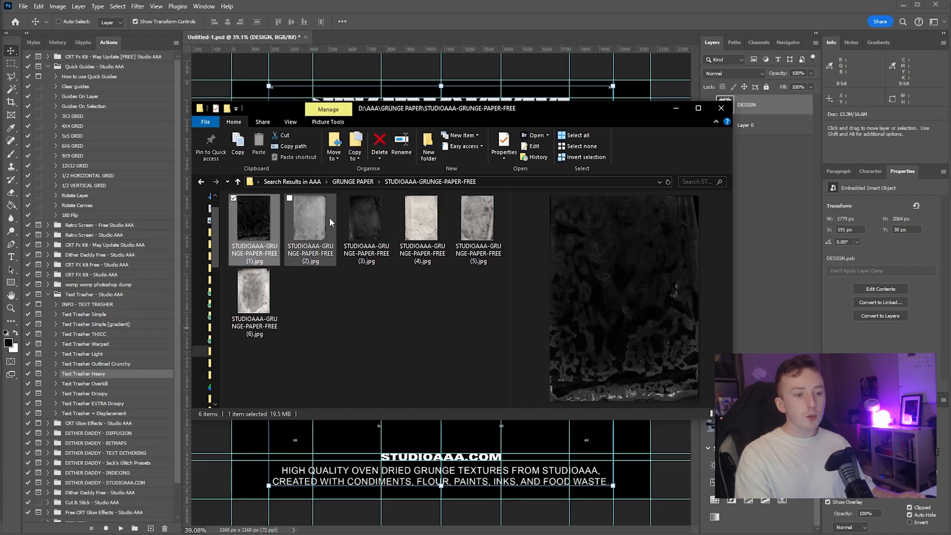
left_click(421, 219)
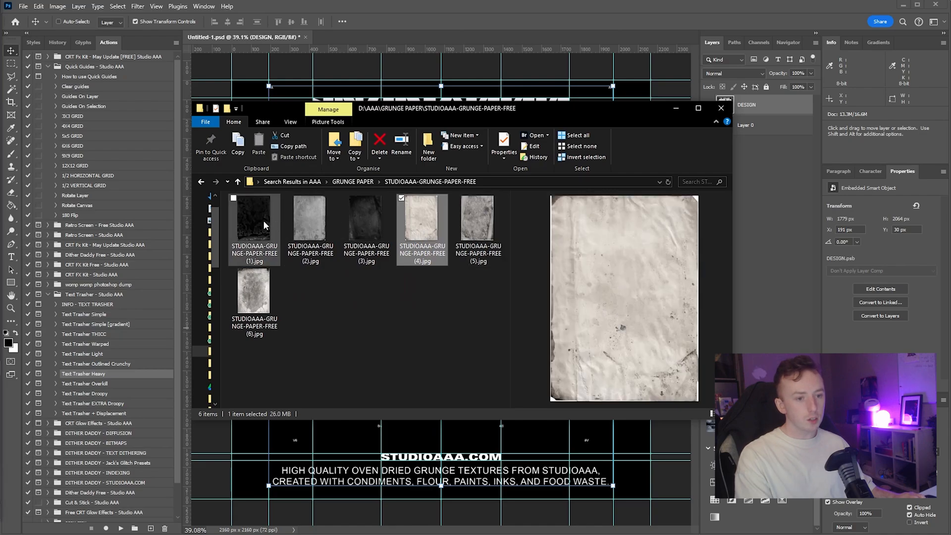
left_click(253, 291)
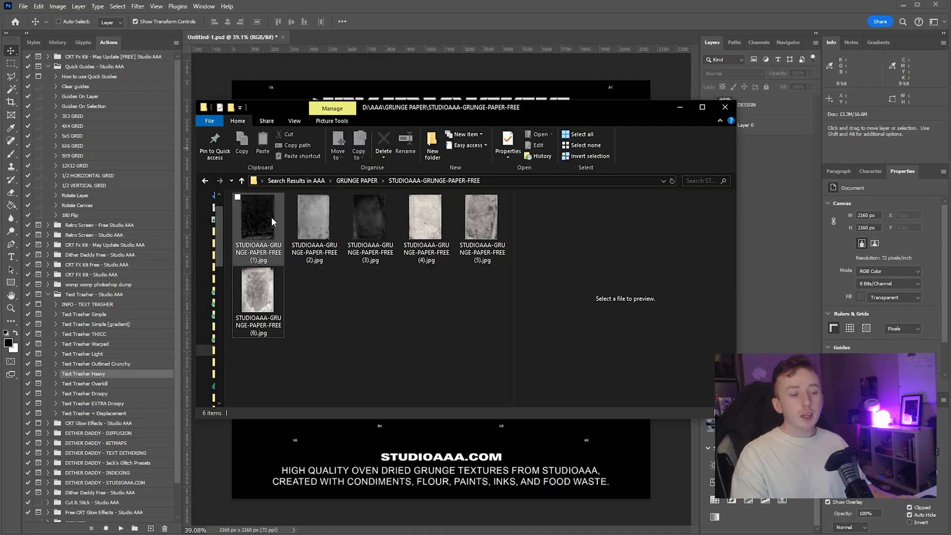
left_click(425, 219)
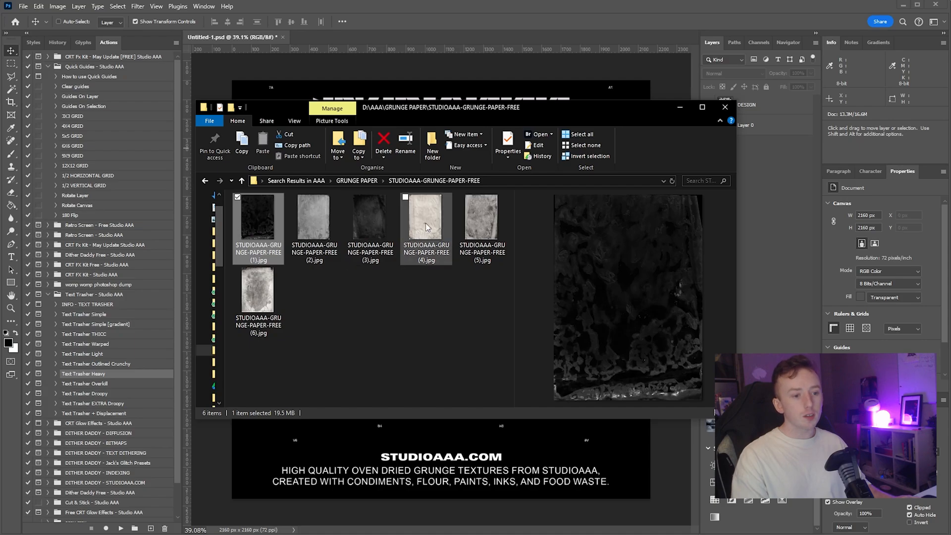
left_click(482, 219)
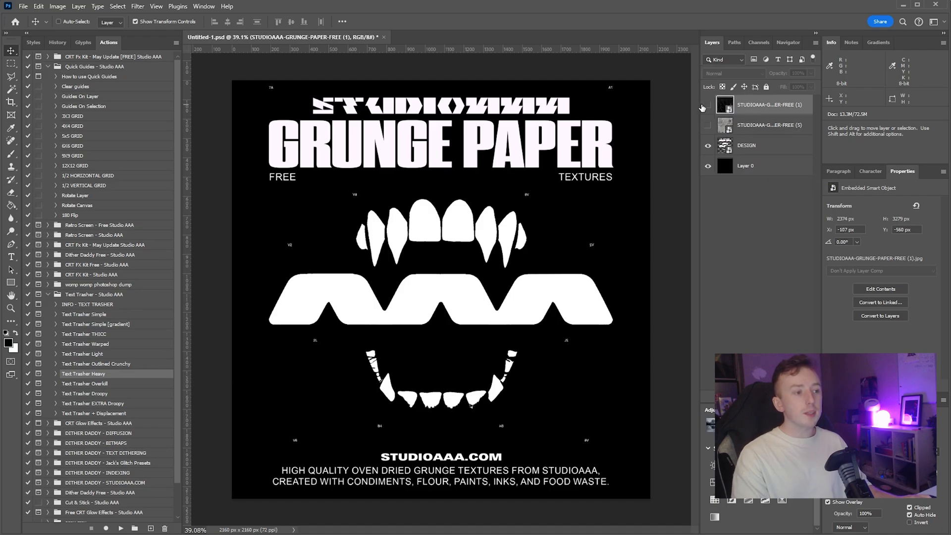
- Toggle the dark texture (1) layer's visibility and blend it over the design in Lighten mode
left_click(707, 107)
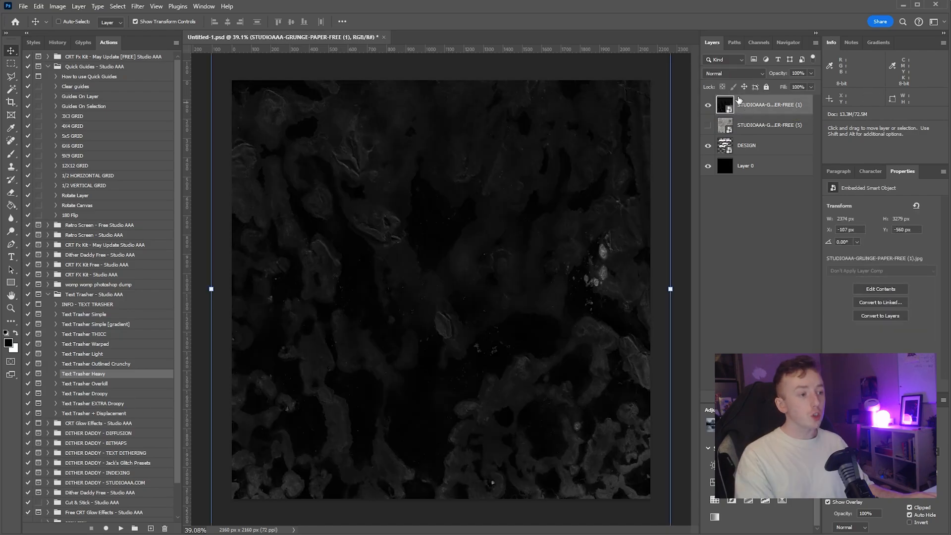
left_click(731, 73)
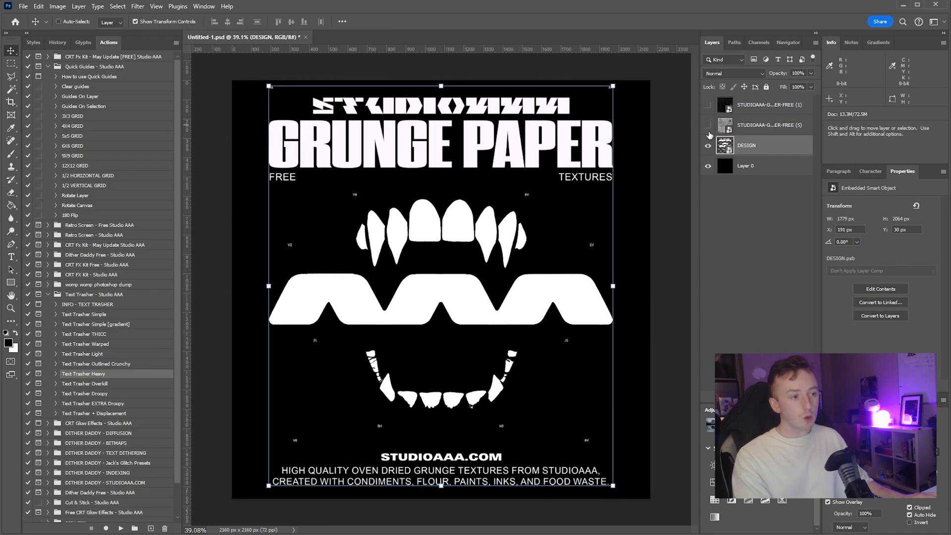
left_click(707, 105)
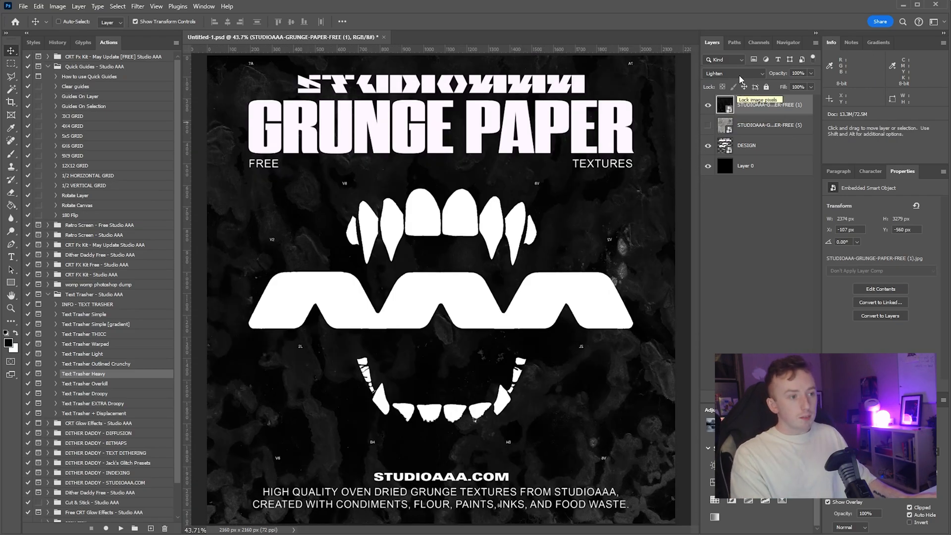
- Set the light texture (5) layer's blend mode to Darken after testing Multiply
left_click(734, 73)
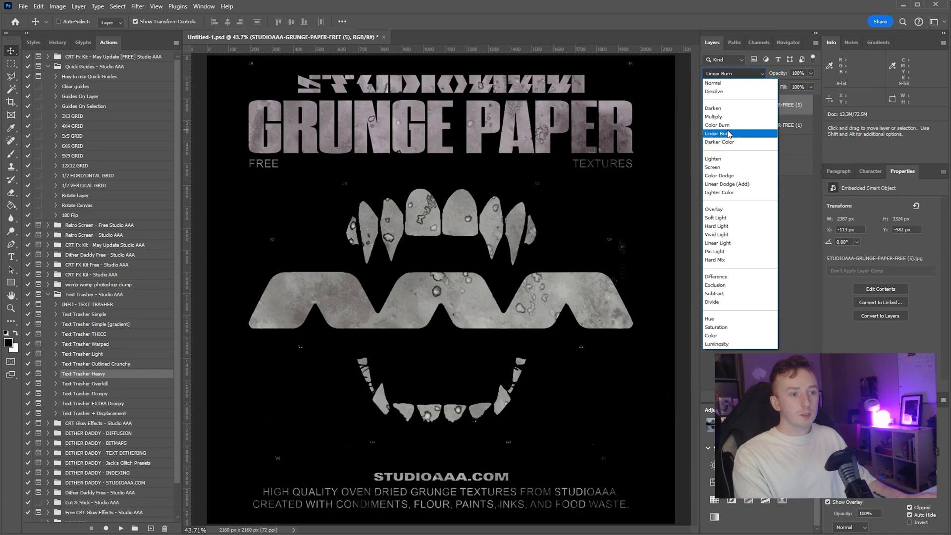
left_click(717, 124)
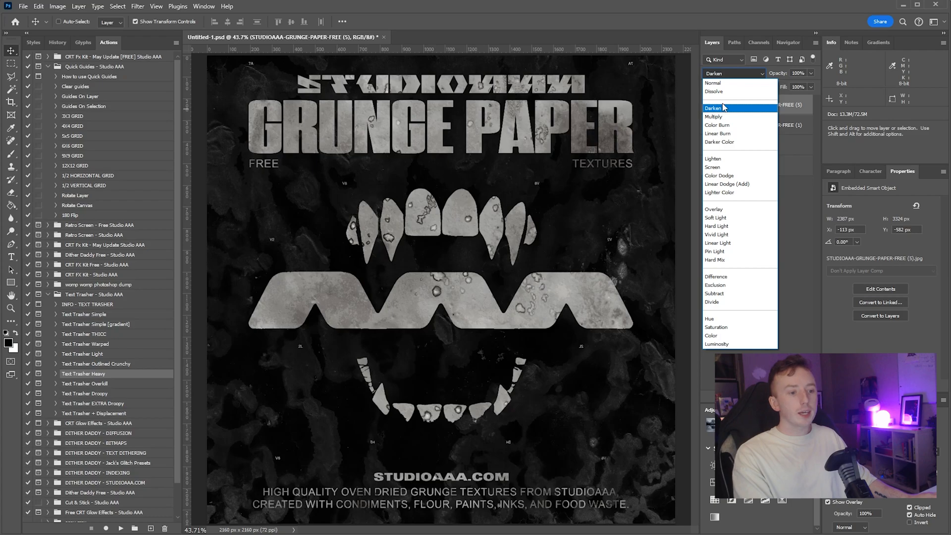
left_click(713, 117)
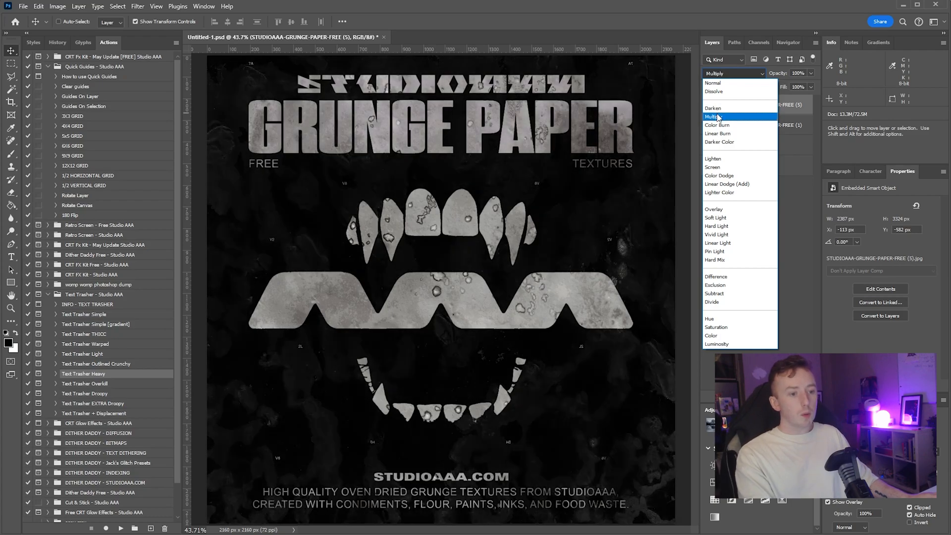
left_click(714, 108)
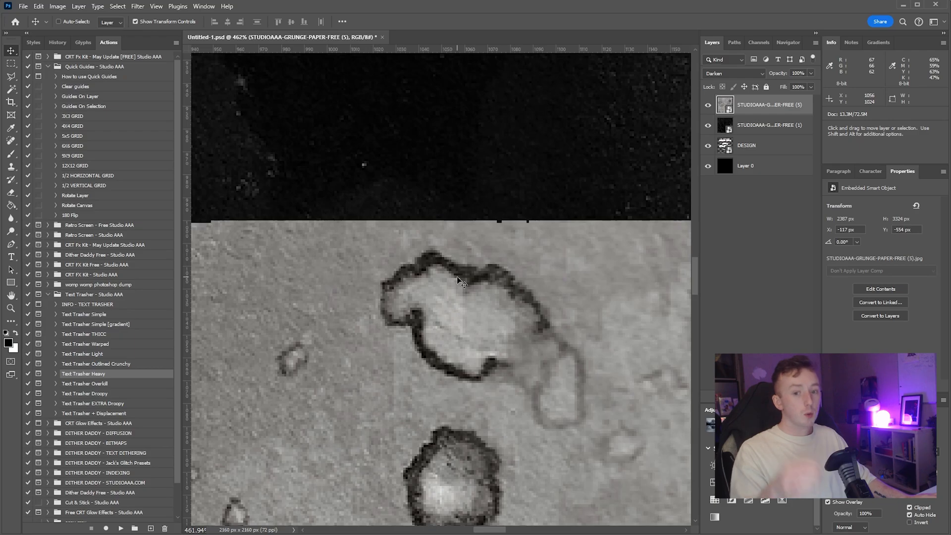
mouse_move(477, 279)
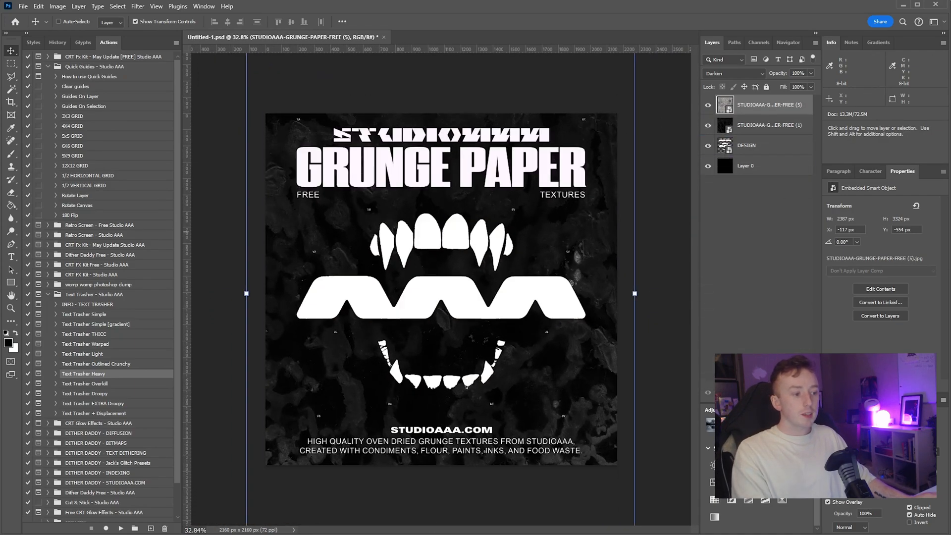
- Compare Multiply, Overlay, Hard Light, Soft Light and Pin Light on the texture copy, keeping Linear Light
left_click(734, 73)
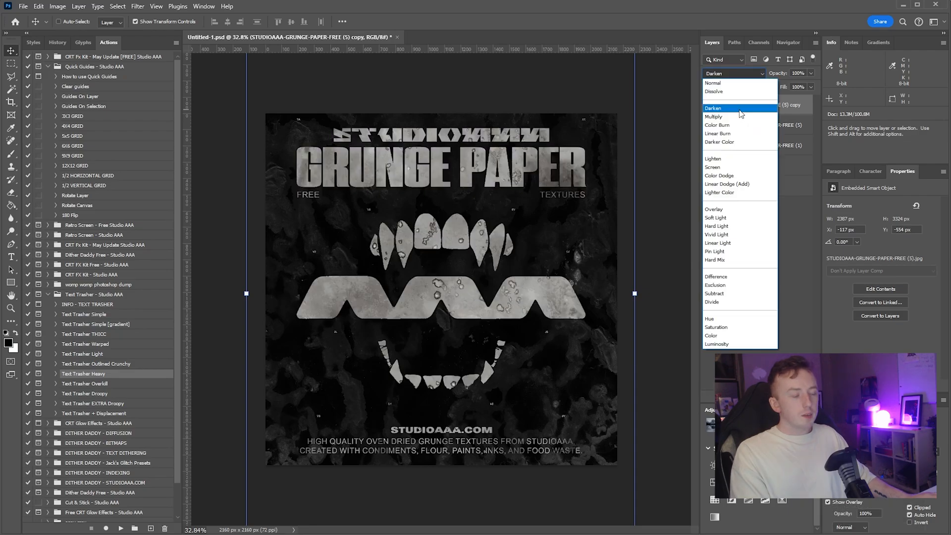
left_click(713, 116)
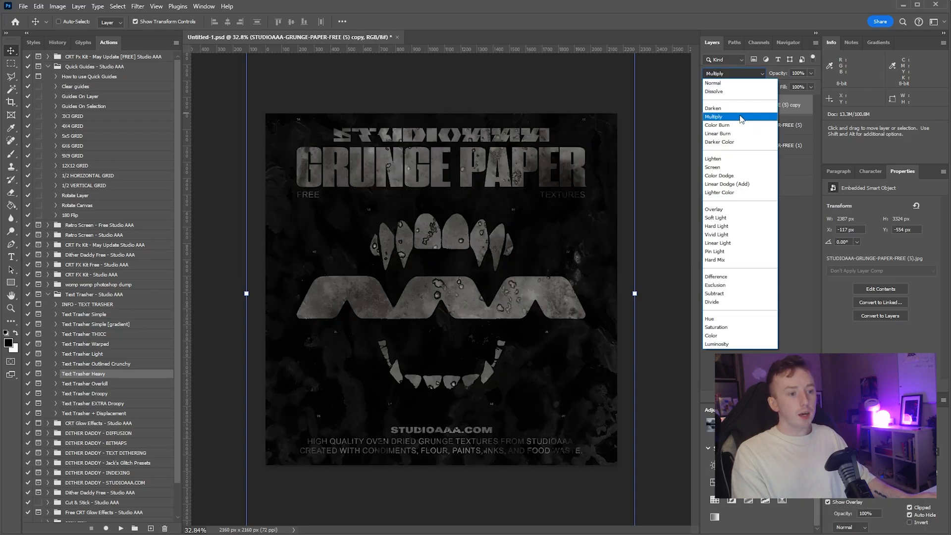
left_click(714, 209)
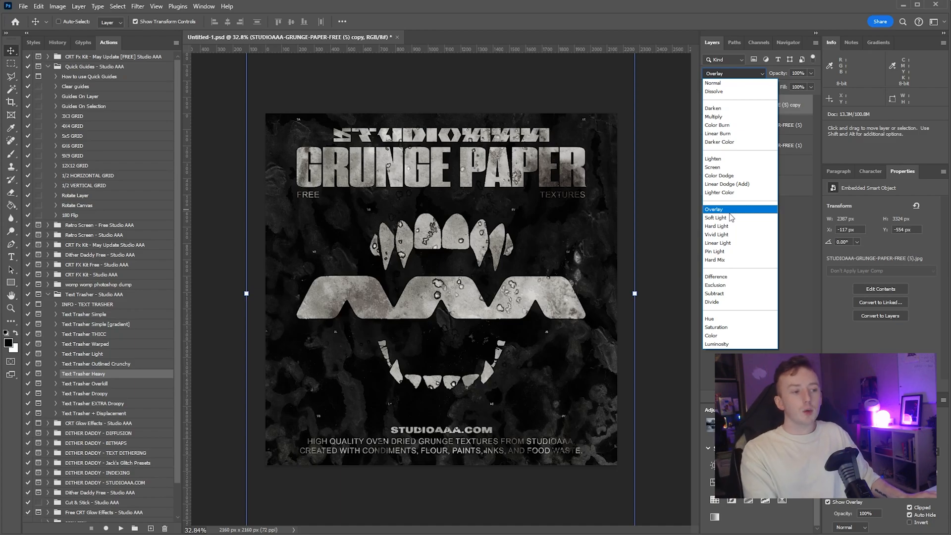
left_click(718, 243)
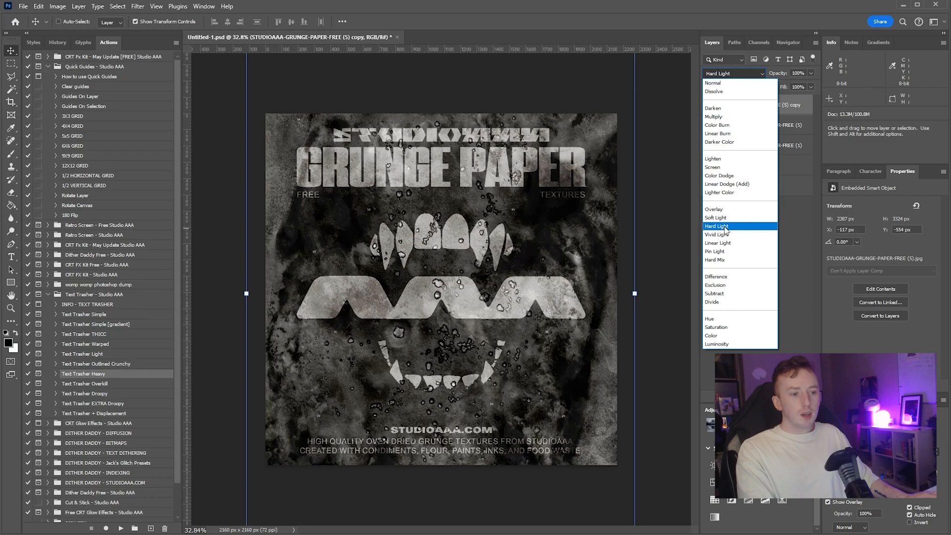
left_click(713, 108)
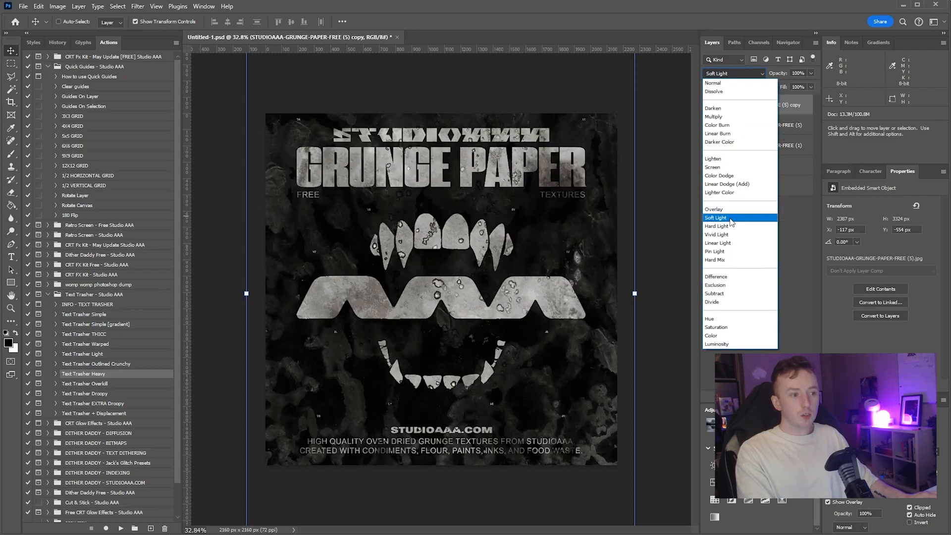
left_click(714, 208)
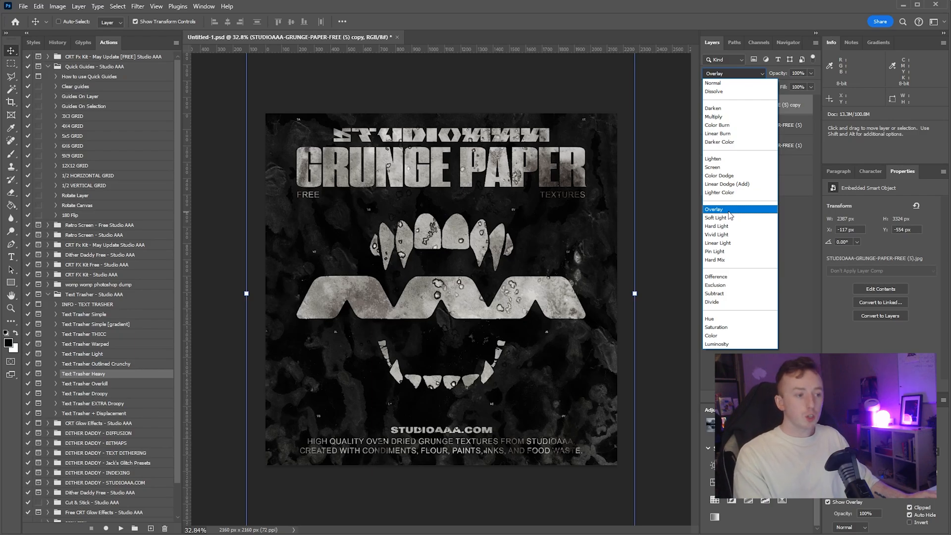
left_click(716, 226)
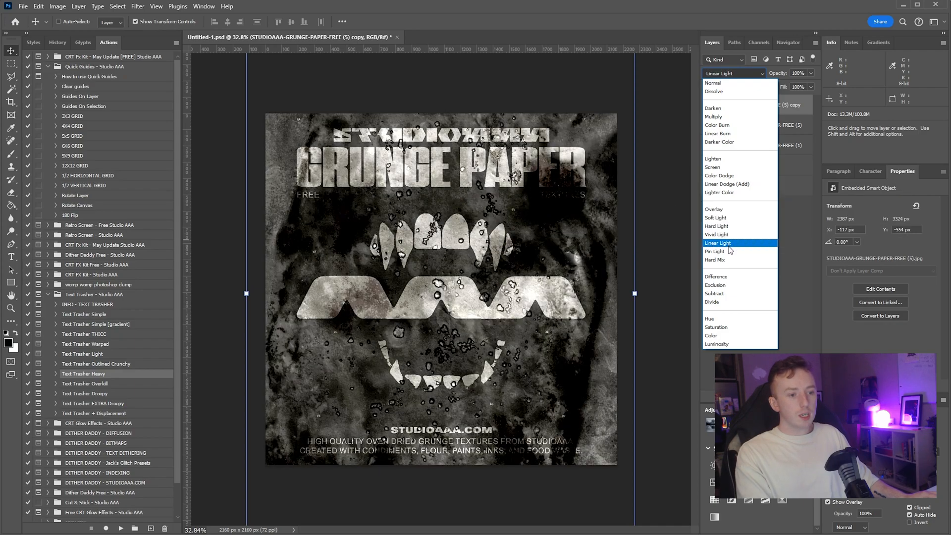
left_click(718, 243)
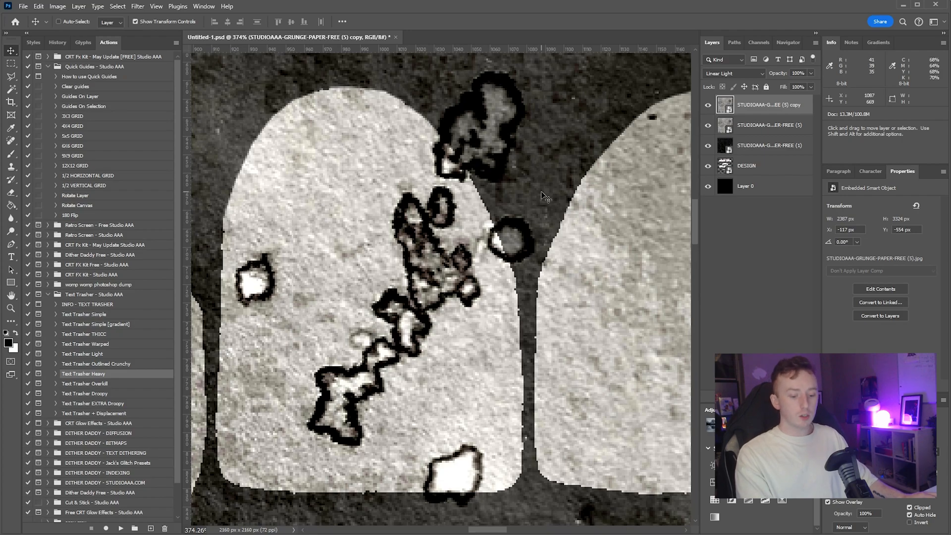
left_click(732, 73)
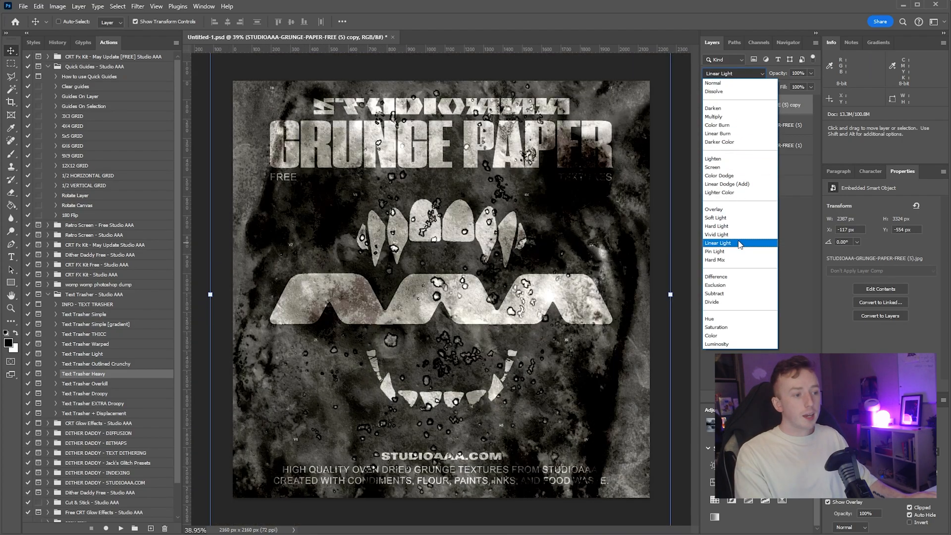
left_click(715, 251)
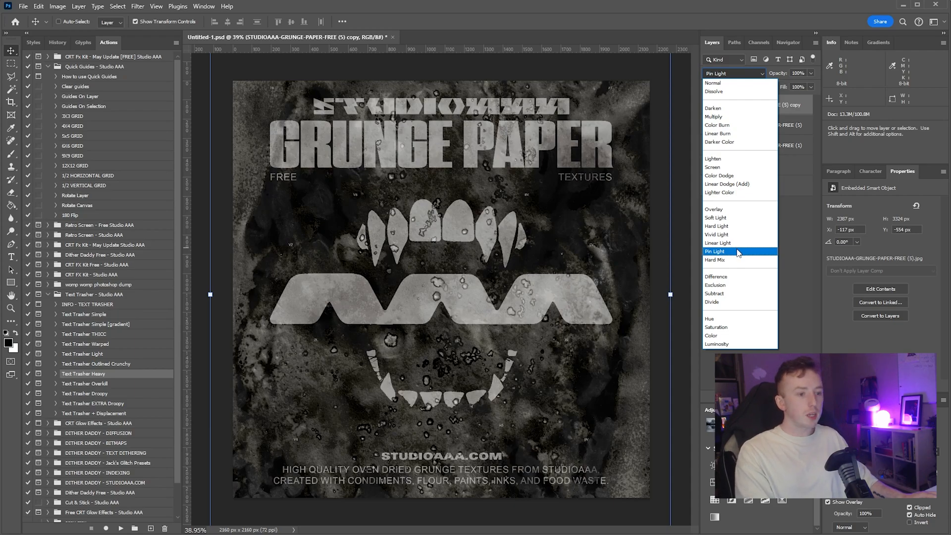
left_click(718, 243)
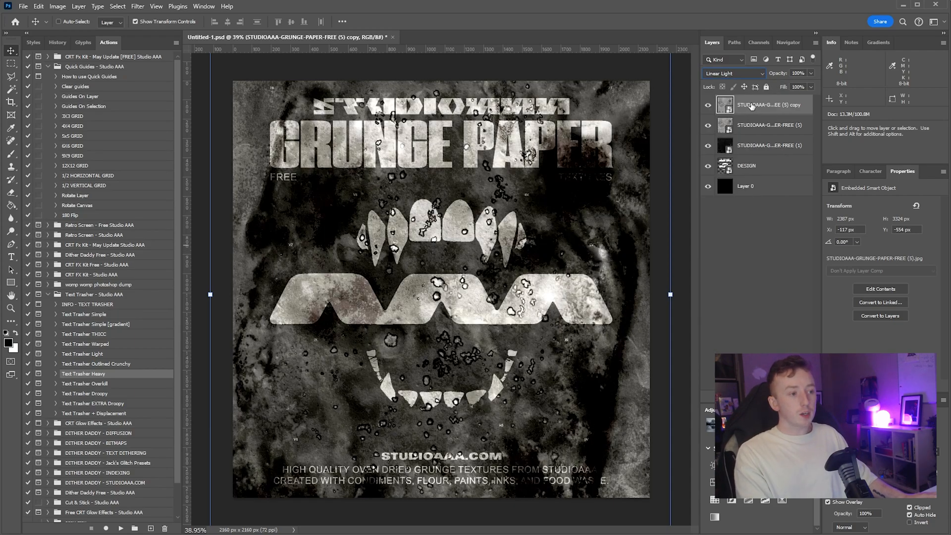
- In the copy's Blending Options, drag the Underlying Layer white Blend If slider to 11
right_click(752, 105)
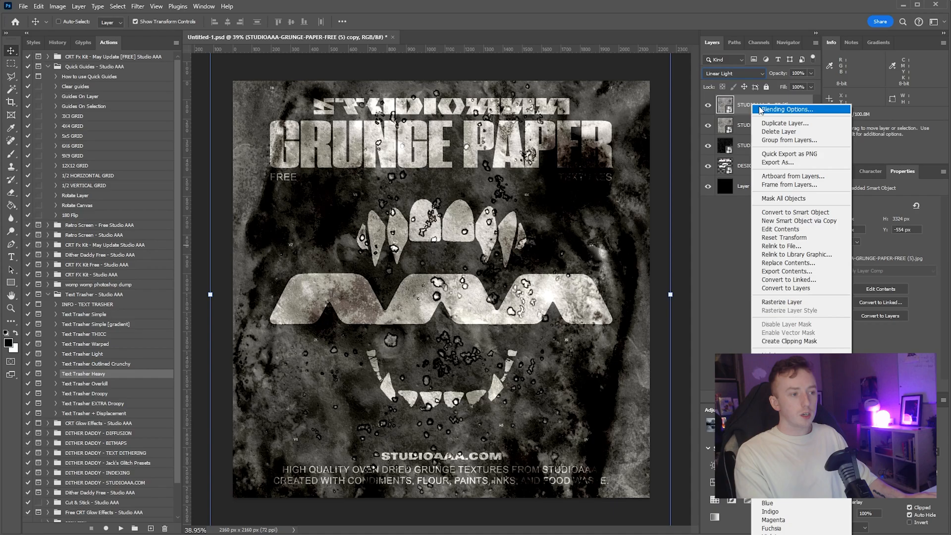
mouse_move(762, 110)
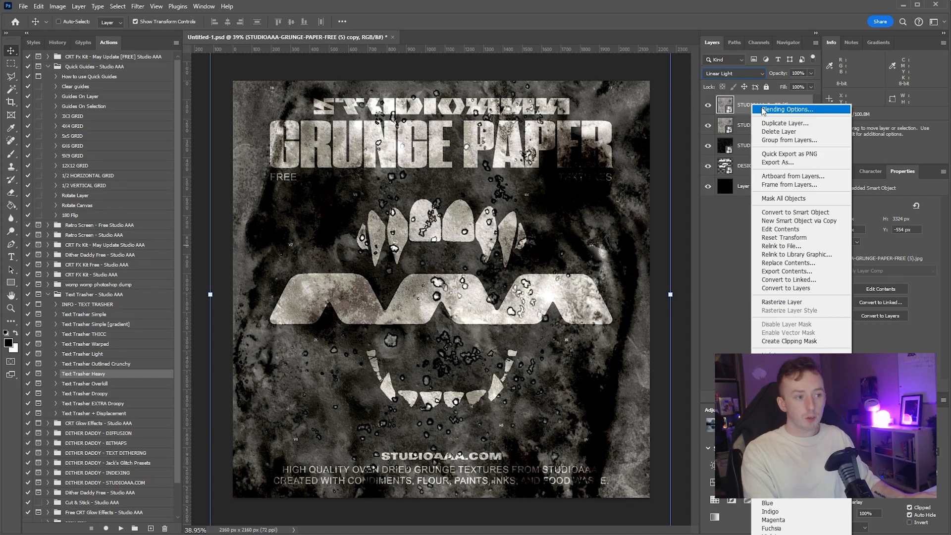
left_click(786, 110)
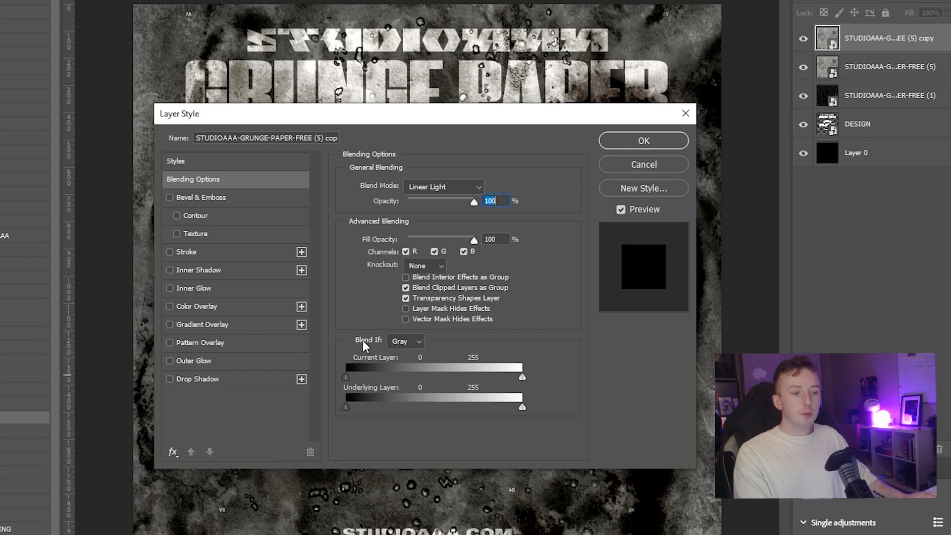
mouse_move(373, 370)
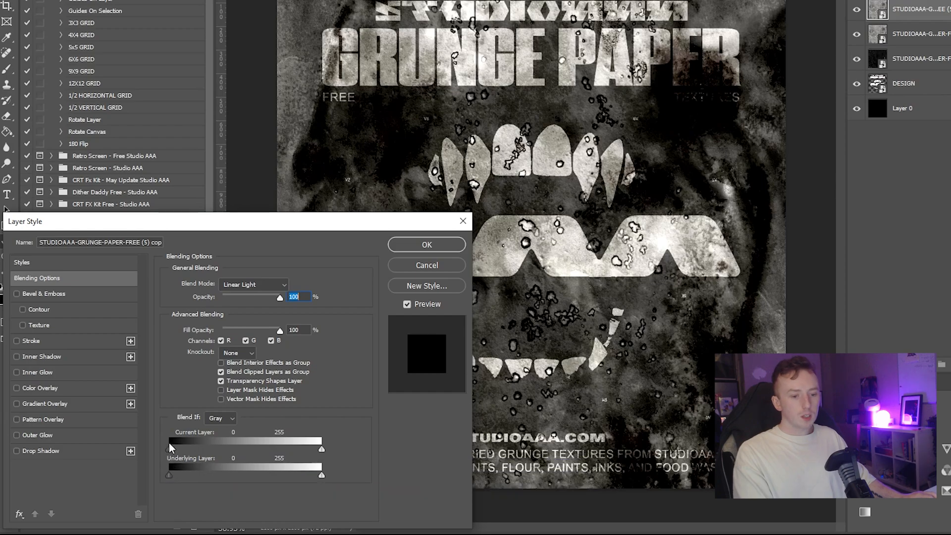
mouse_move(288, 448)
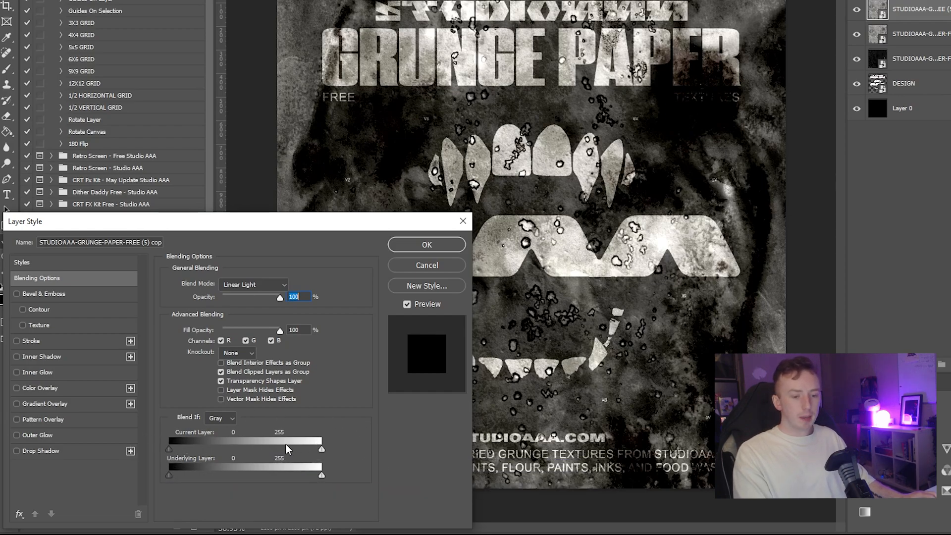
left_click_drag(169, 449, 179, 448)
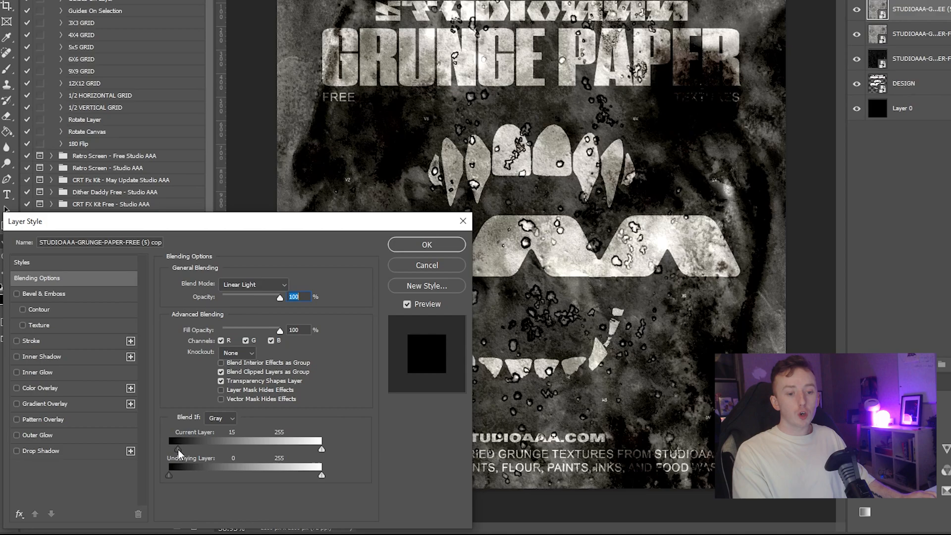
left_click_drag(176, 448, 230, 448)
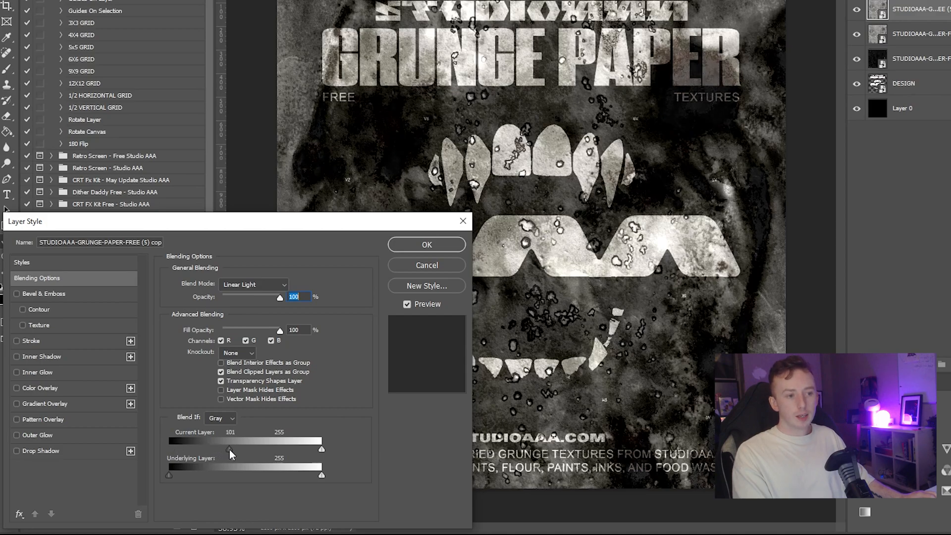
left_click_drag(233, 449, 219, 449)
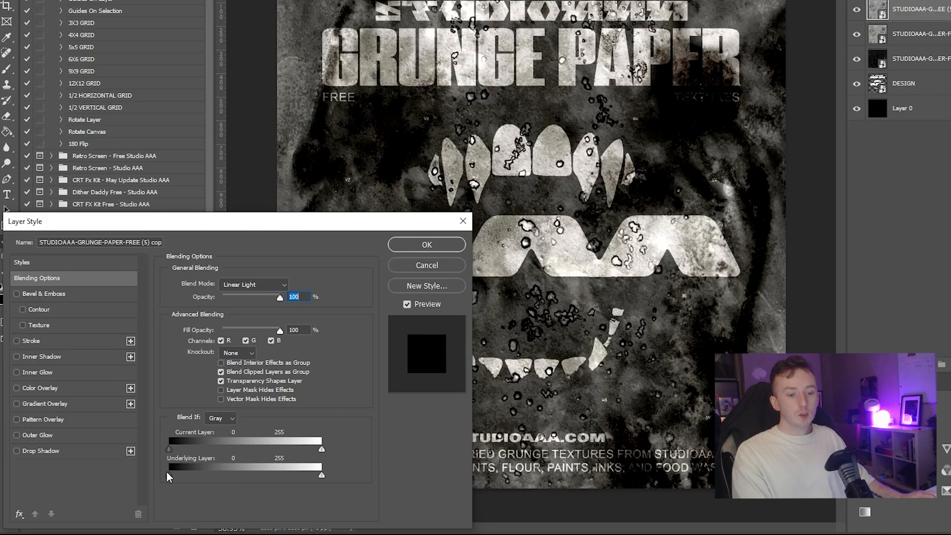
left_click_drag(168, 476, 175, 475)
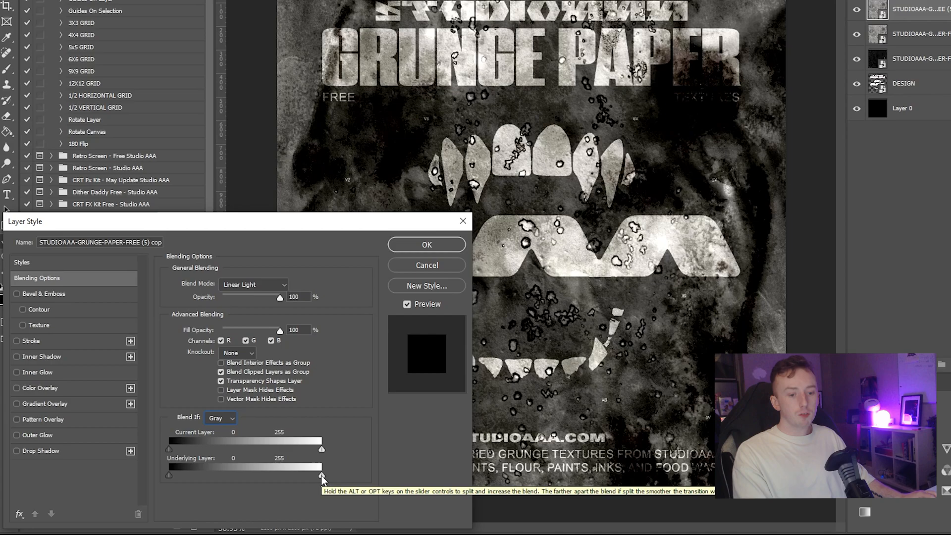
left_click_drag(322, 477, 311, 477)
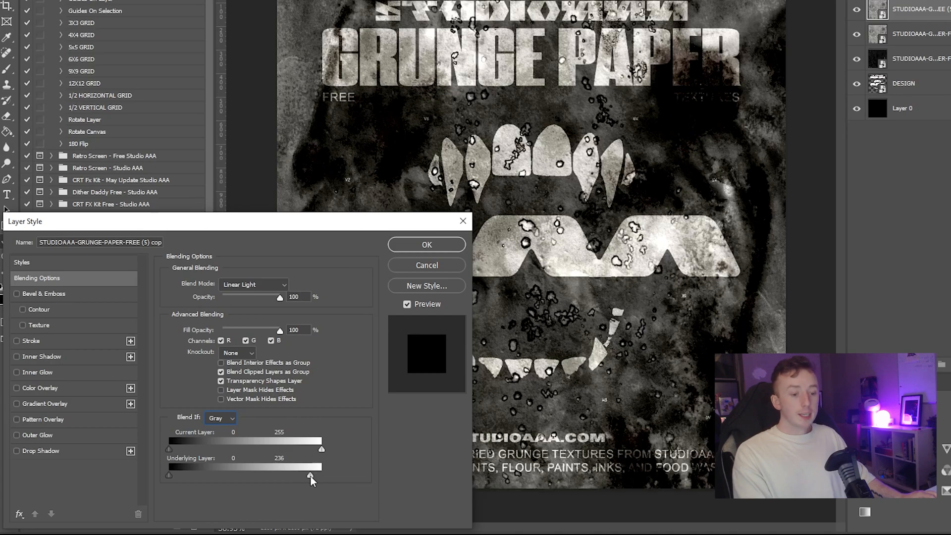
left_click_drag(321, 476, 285, 476)
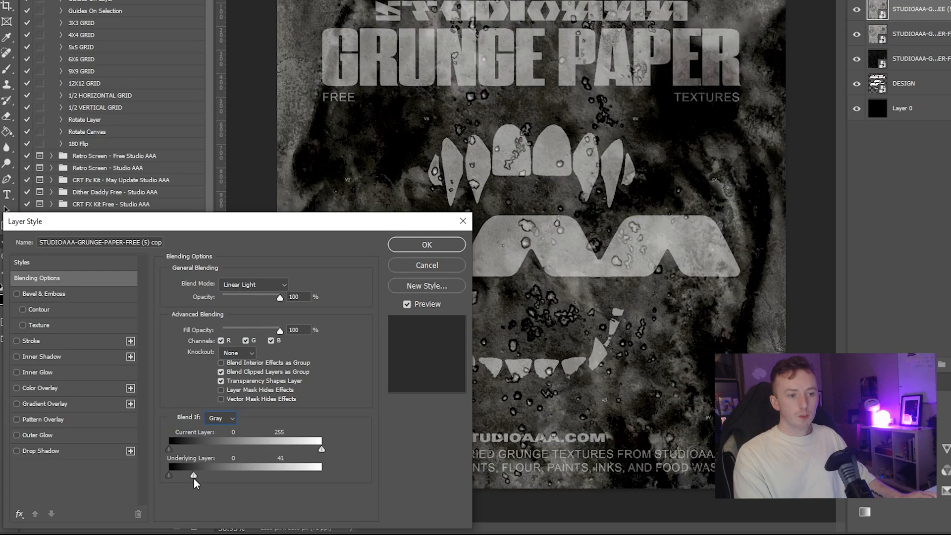
left_click_drag(193, 475, 172, 475)
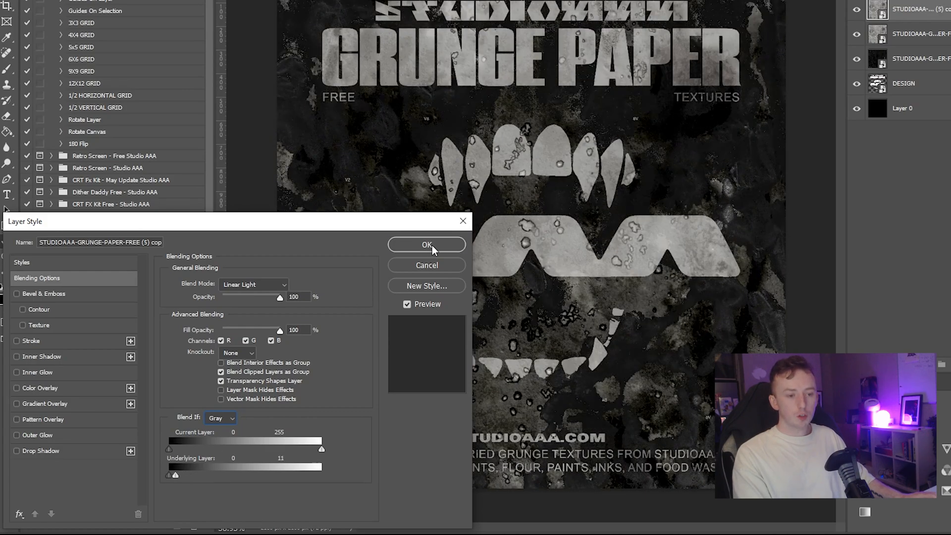
left_click(427, 245)
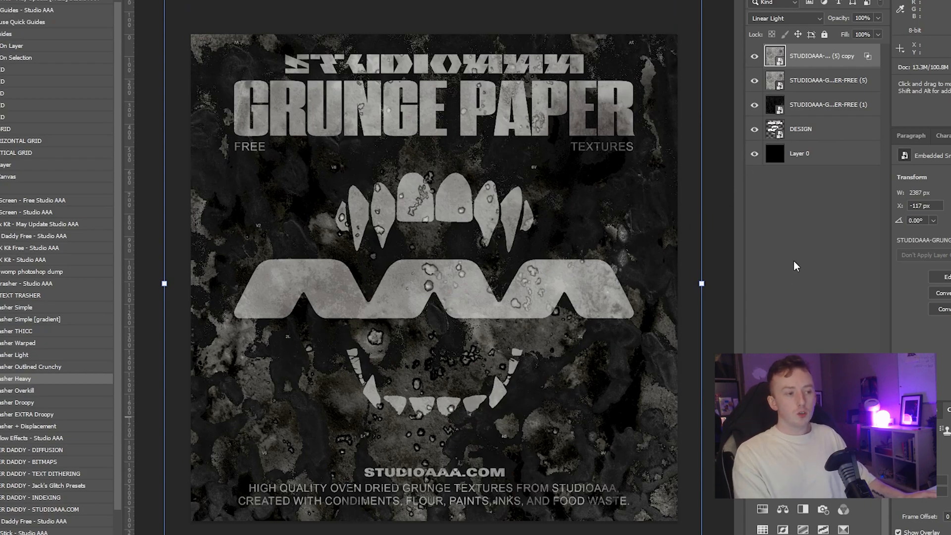
mouse_move(808, 232)
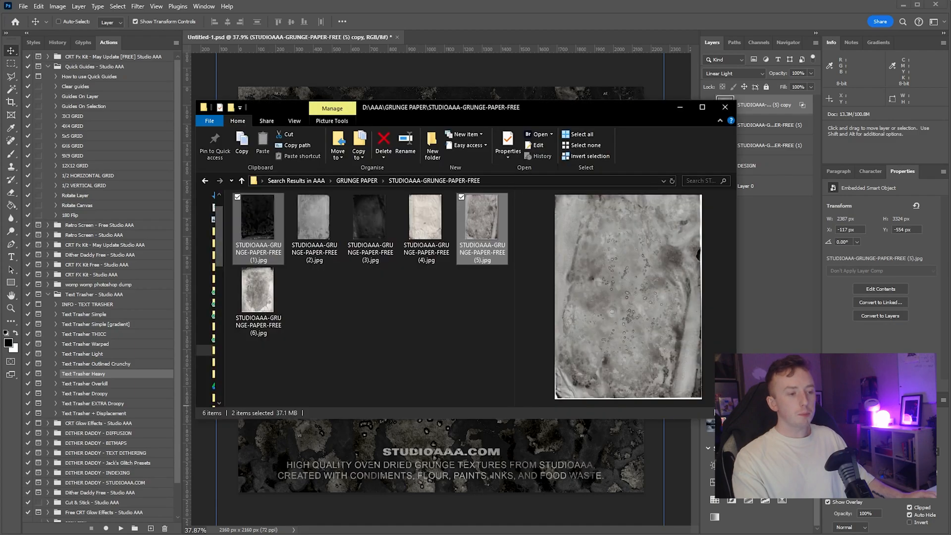
- Drag textures (2) and (3) onto the poster canvas and commit their placement
left_click(370, 225)
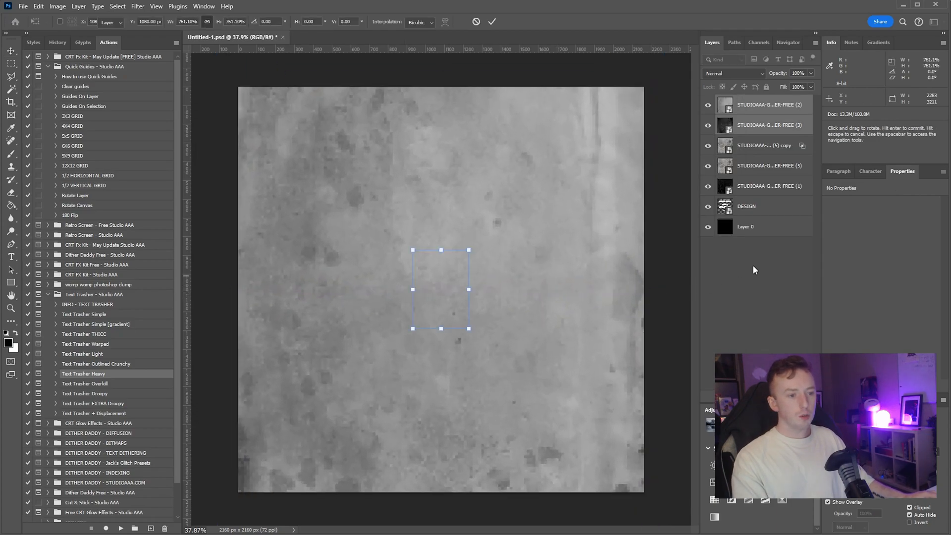
left_click(734, 72)
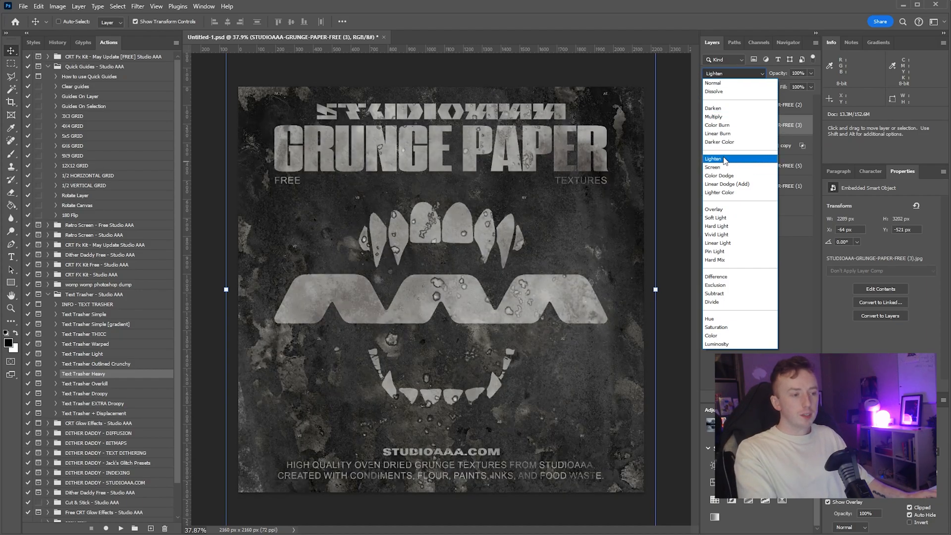
- Test Darken, Overlay, Exclusion, Subtract and Difference on texture (3), then settle on Lighten
left_click(714, 108)
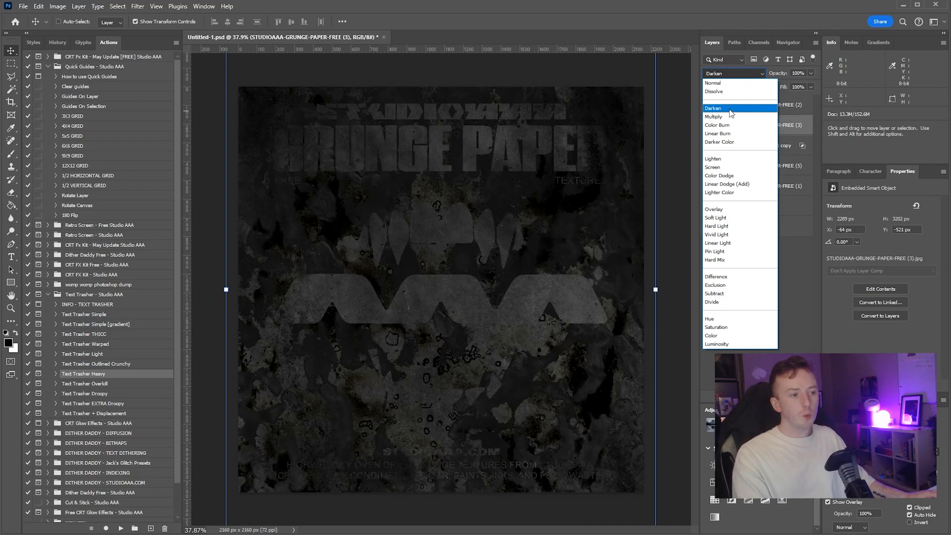
left_click(714, 167)
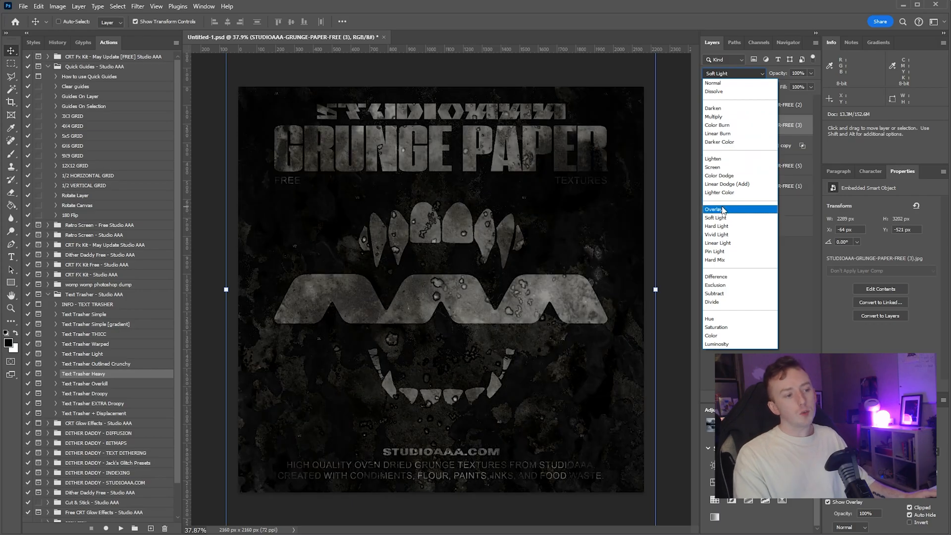
left_click(716, 286)
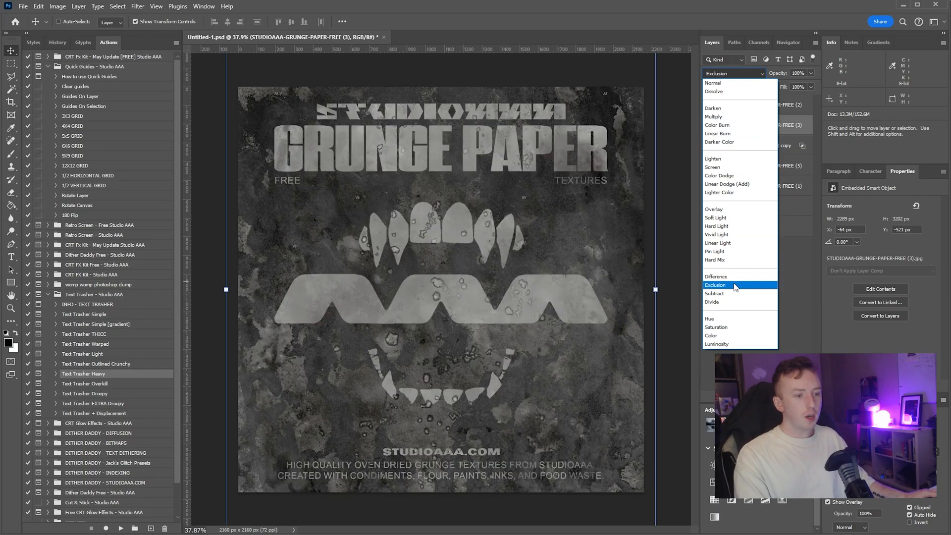
left_click(713, 294)
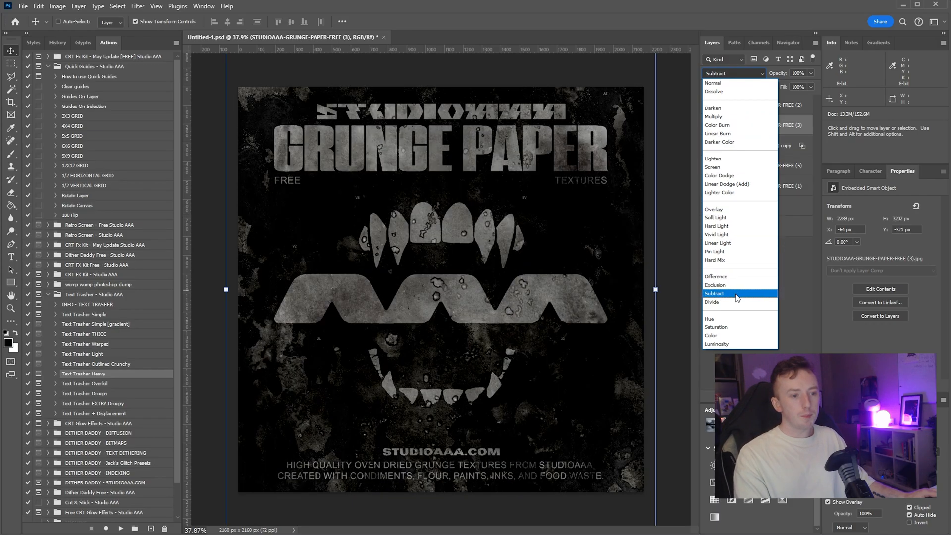
left_click(717, 276)
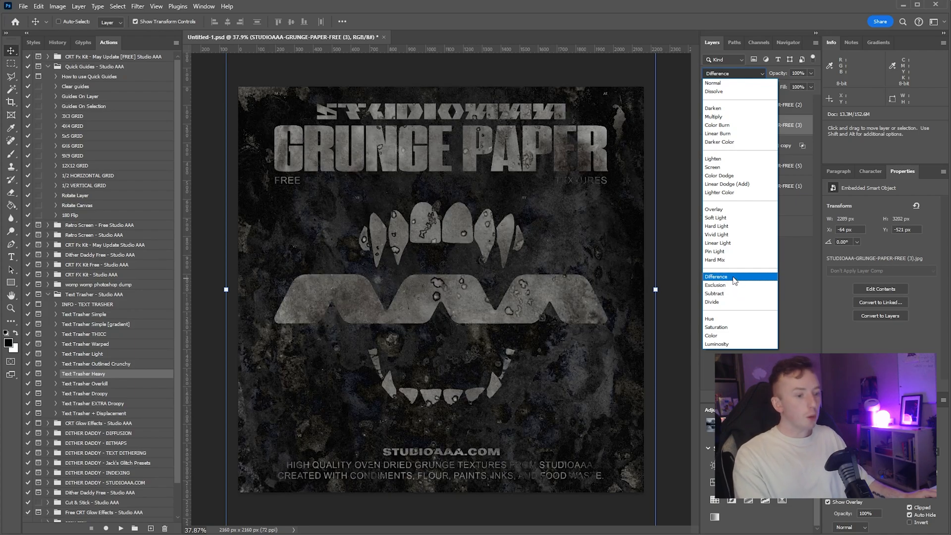
left_click(715, 209)
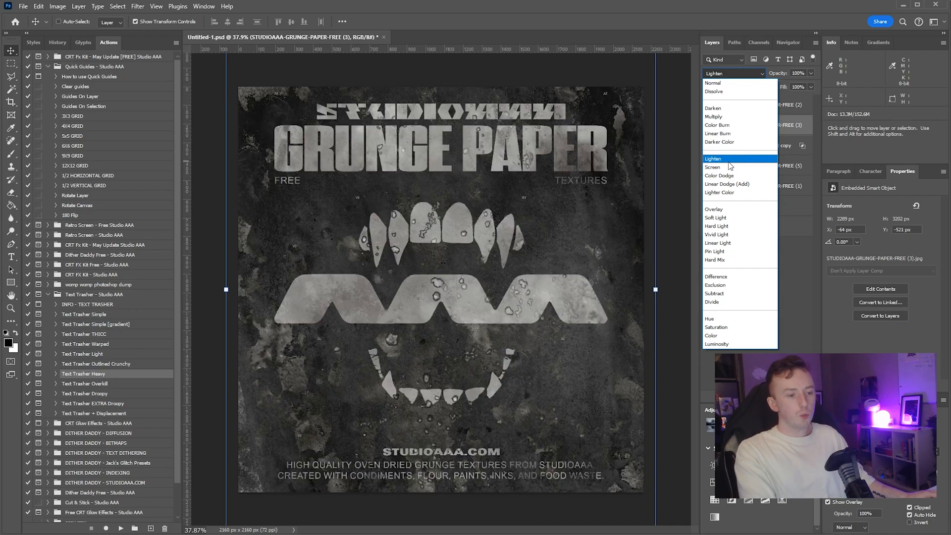
left_click(712, 159)
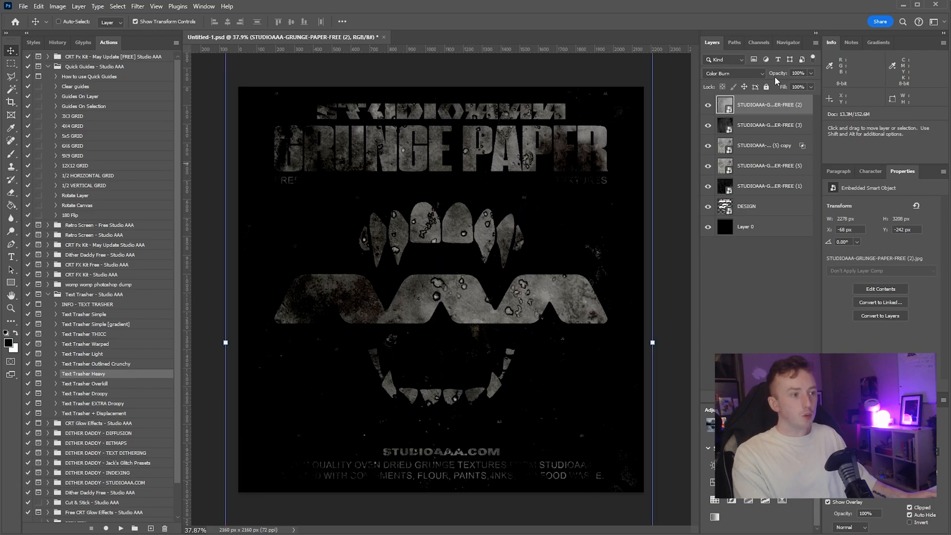
left_click_drag(810, 73, 792, 88)
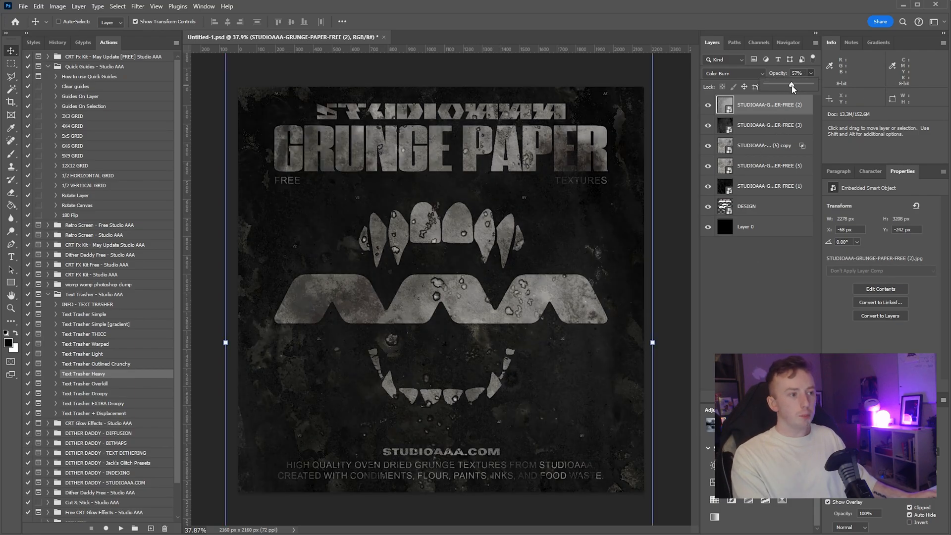
left_click_drag(789, 87, 797, 86)
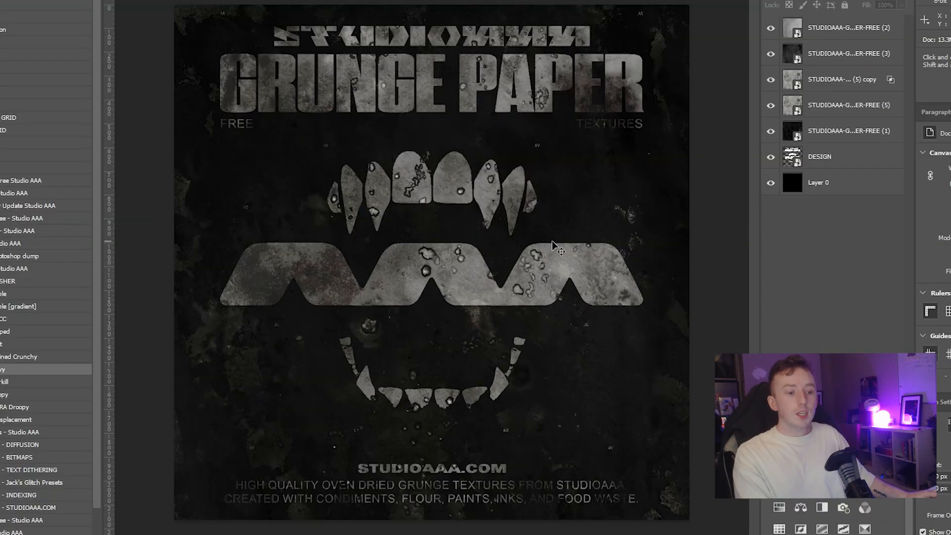
mouse_move(424, 237)
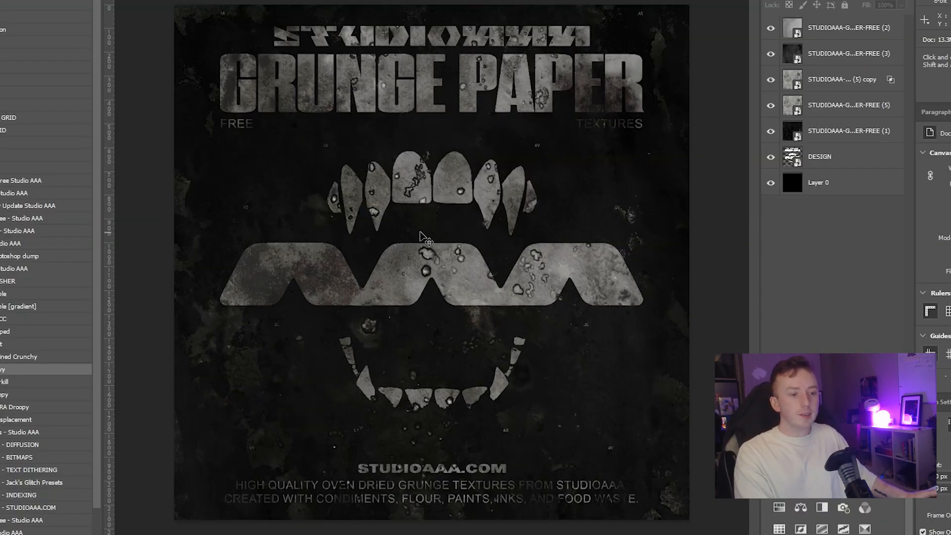
left_click(819, 156)
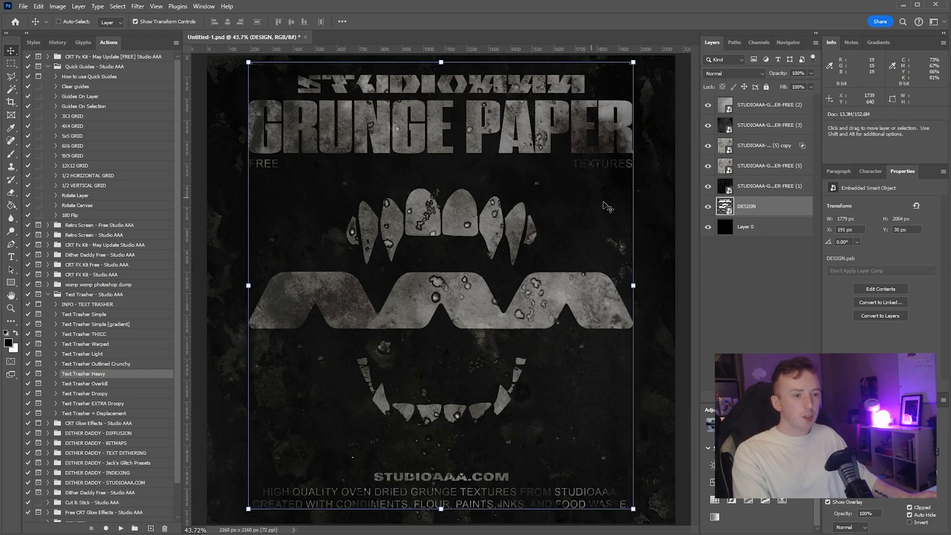
mouse_move(725, 206)
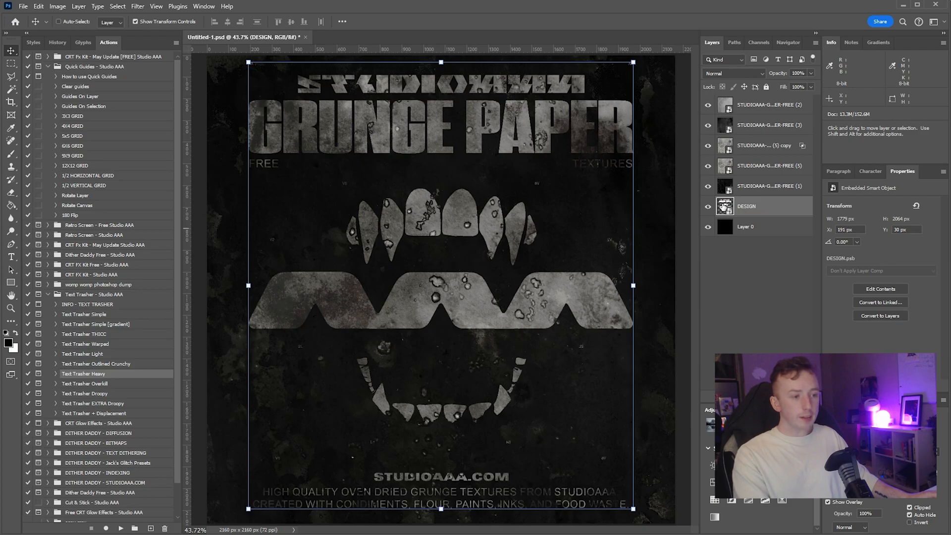
mouse_move(746, 203)
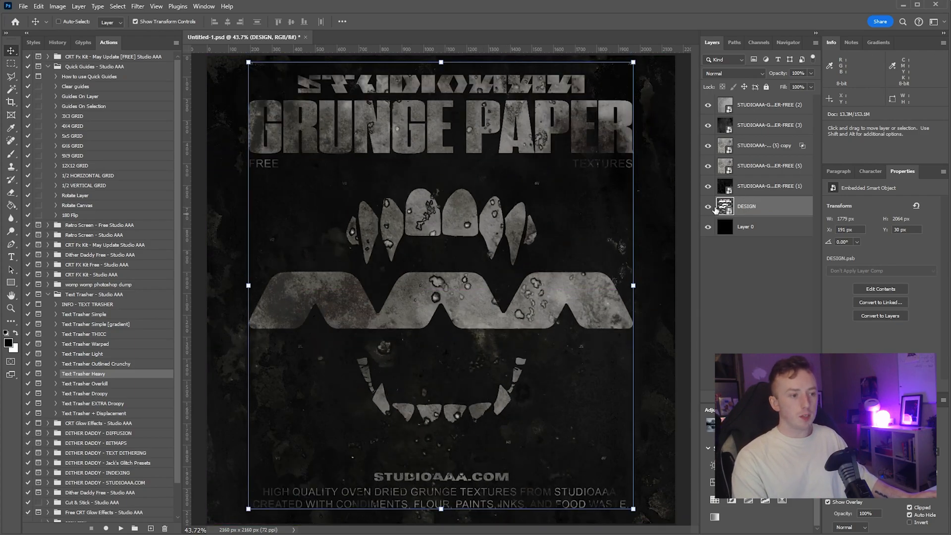
- Convert the DESIGN layer to a smart object from its right-click menu
right_click(746, 205)
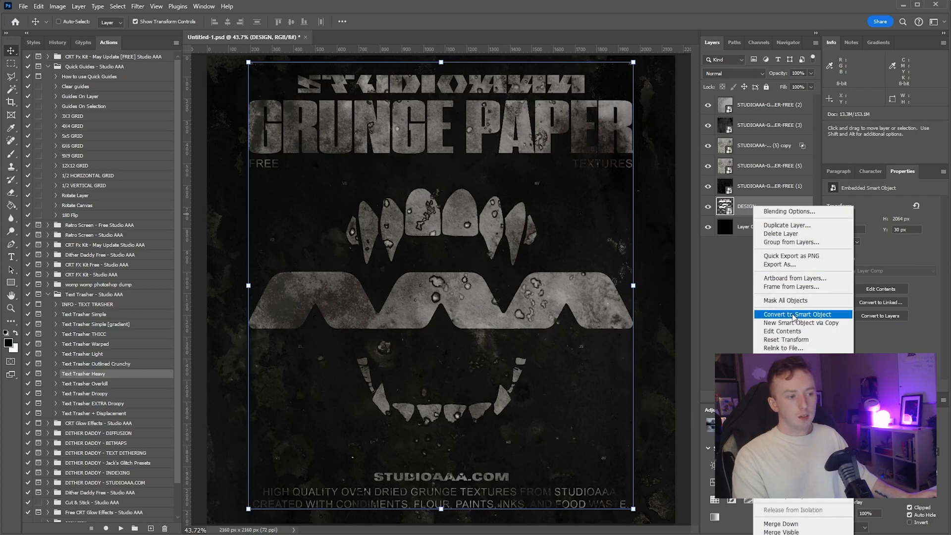
left_click(791, 314)
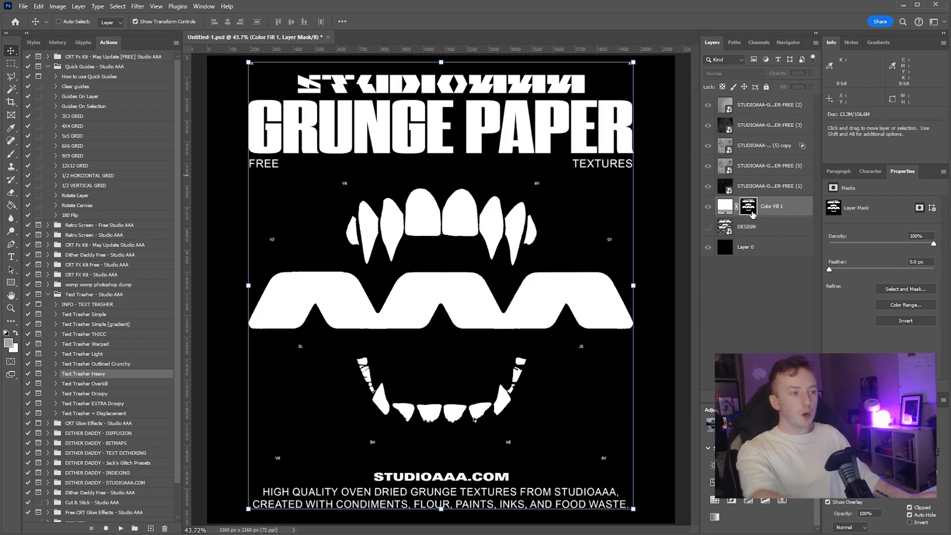
- Show the Properties panel for the Color Fill 1 mask and drag its Feather slider
left_click(758, 41)
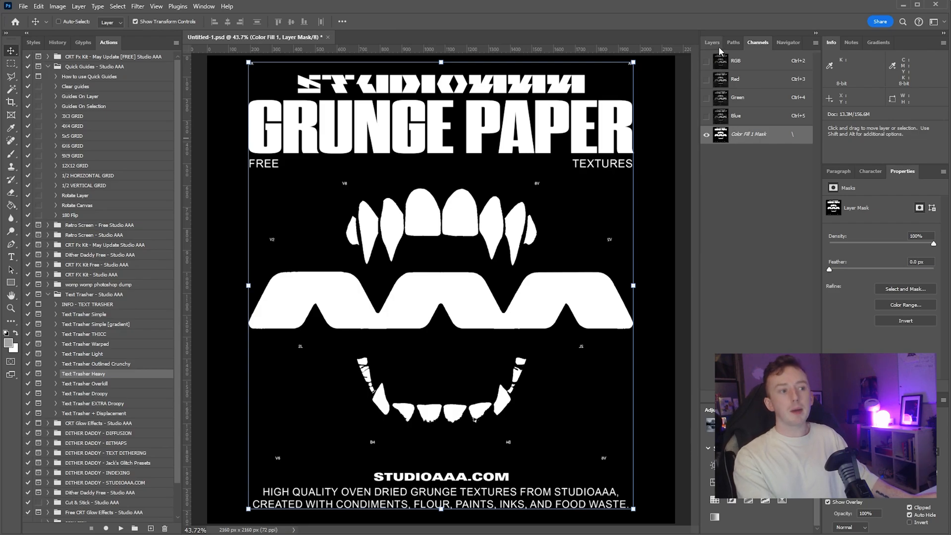
left_click(712, 41)
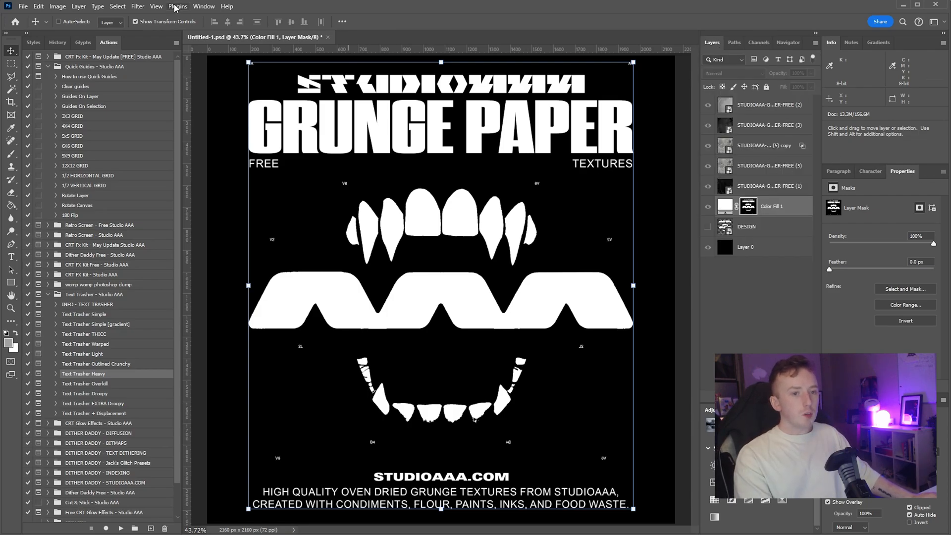
left_click(204, 6)
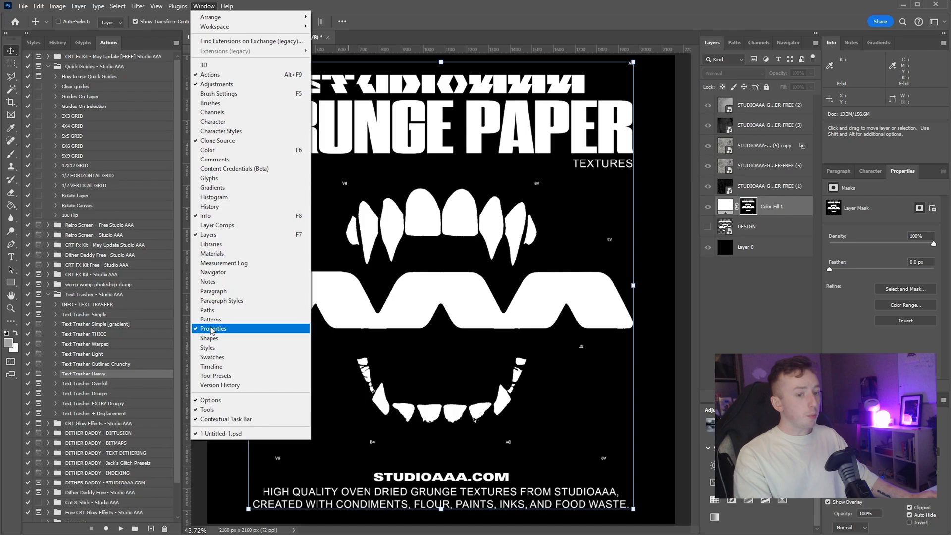
left_click(213, 329)
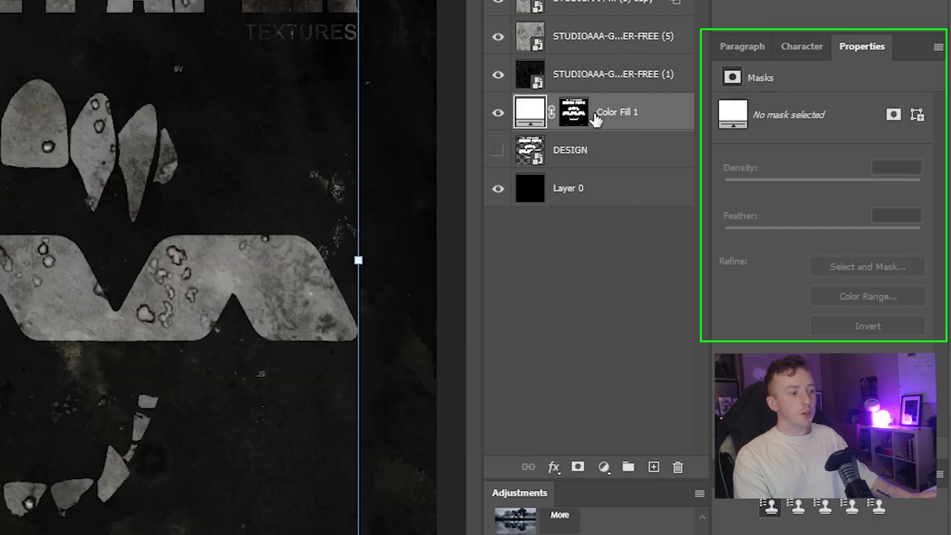
left_click(573, 112)
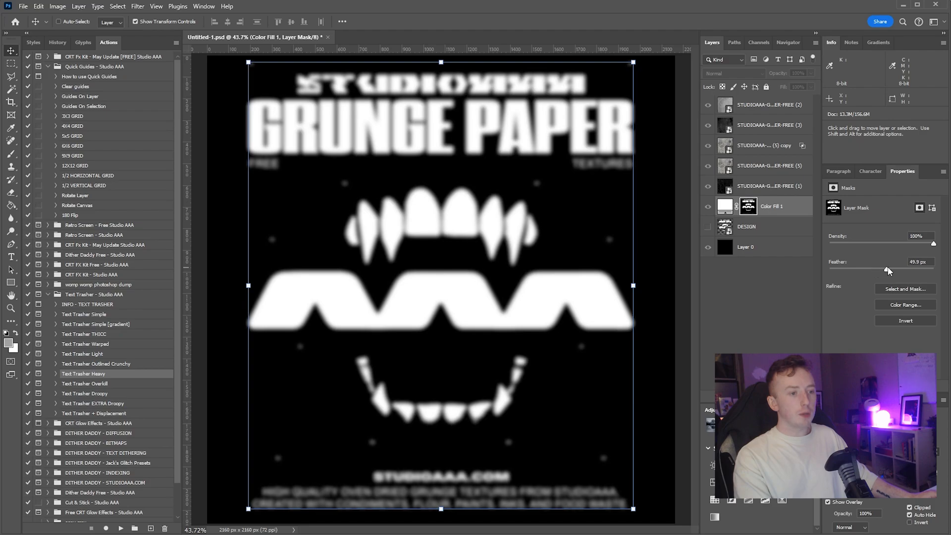
left_click_drag(886, 270, 843, 271)
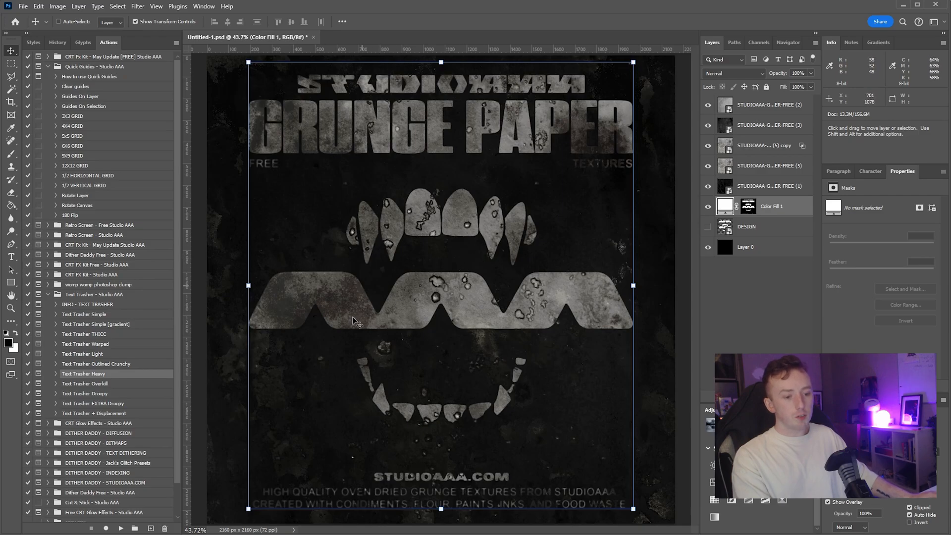
left_click(747, 206)
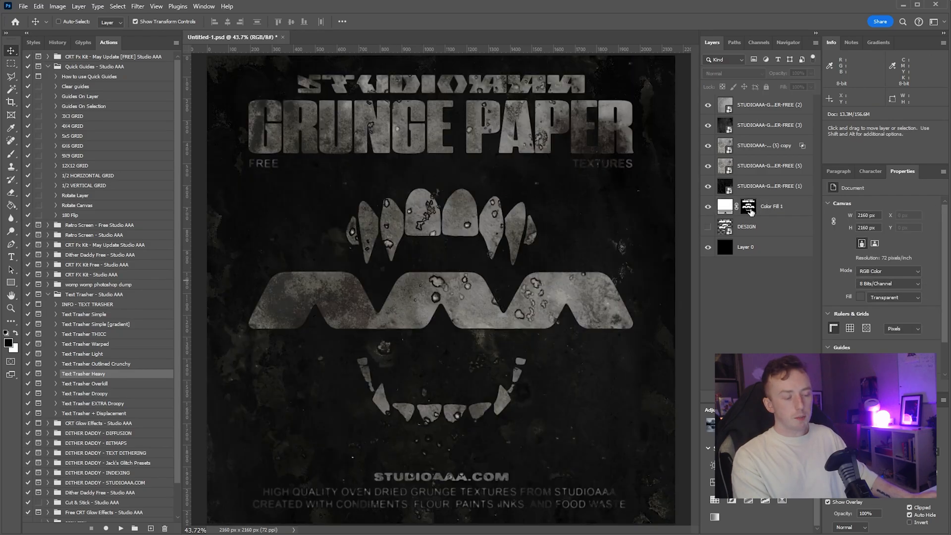
left_click(747, 206)
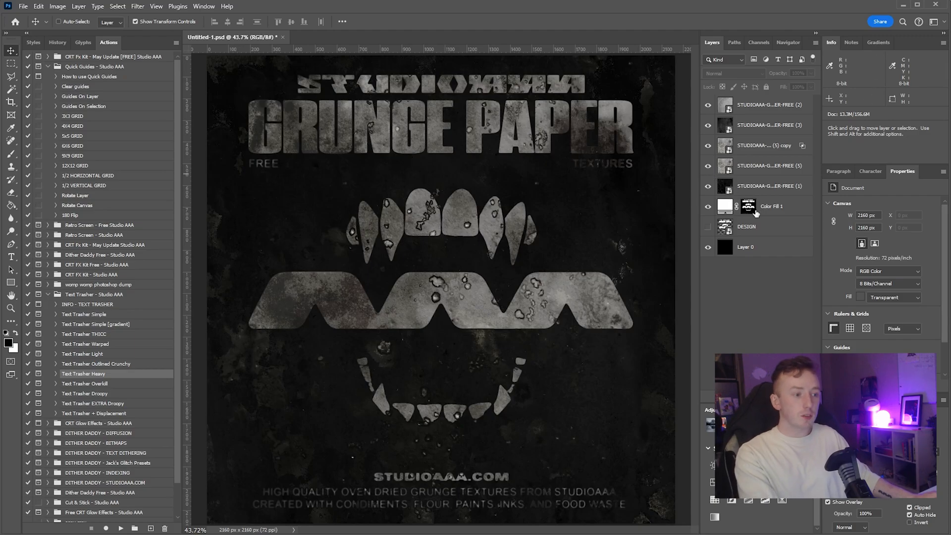
mouse_move(499, 222)
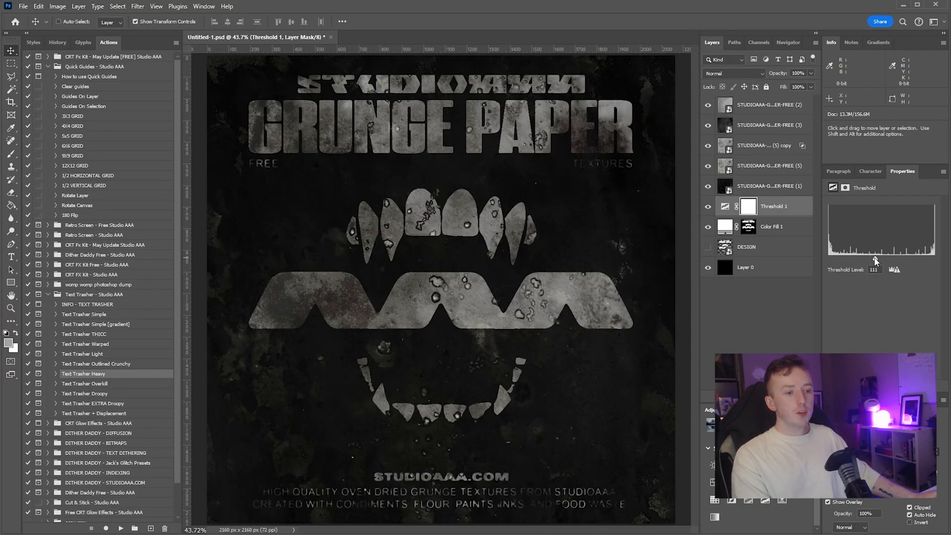
- Tune the Threshold 1 level to about 96, previewing the mask and comparing with the original
left_click_drag(880, 261, 860, 261)
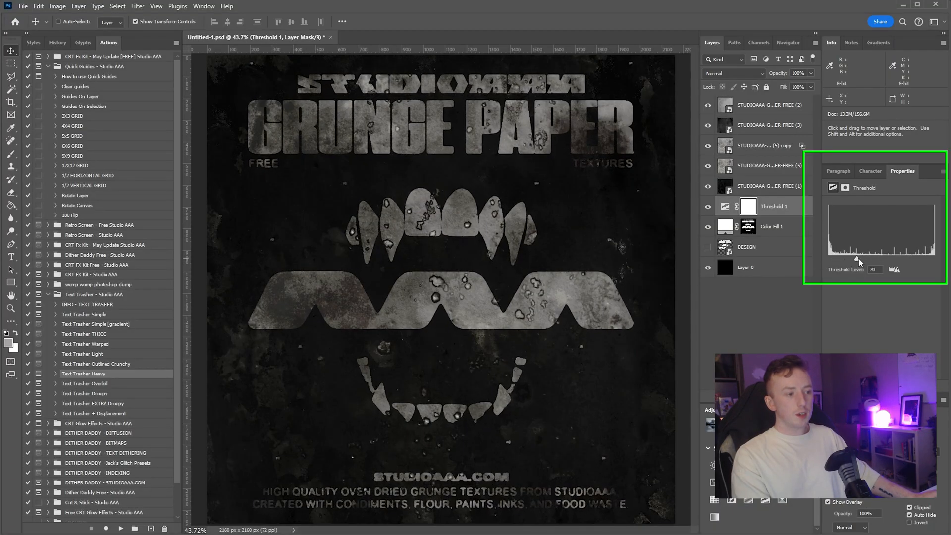
left_click_drag(859, 263, 870, 263)
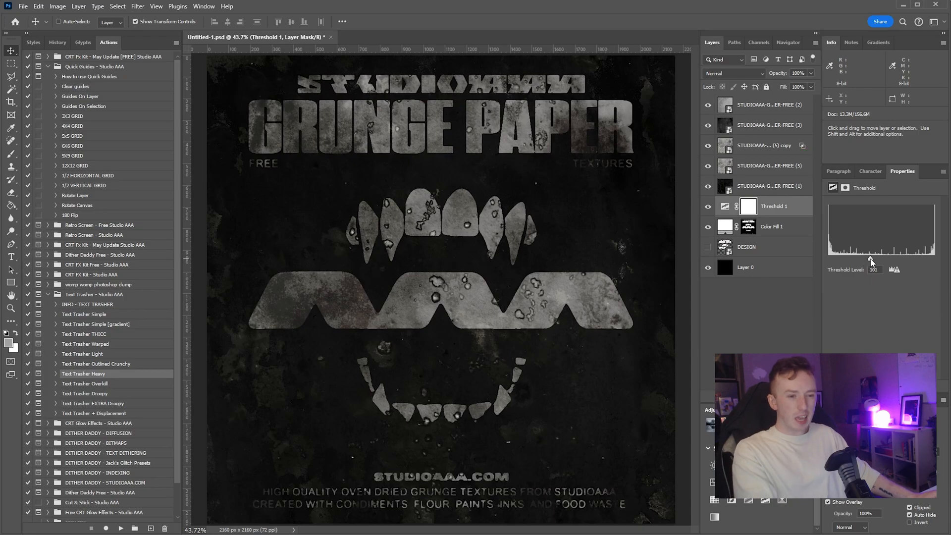
left_click_drag(869, 259, 865, 259)
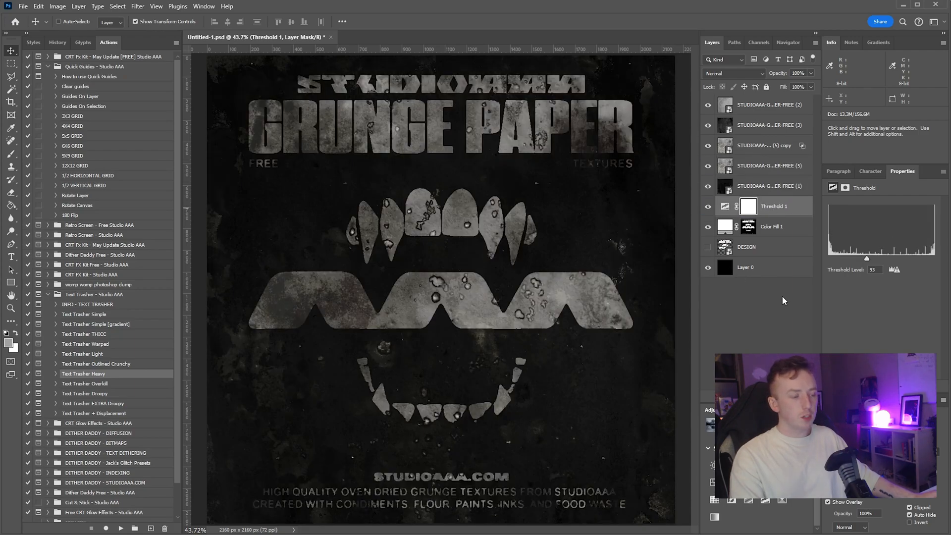
left_click(748, 226)
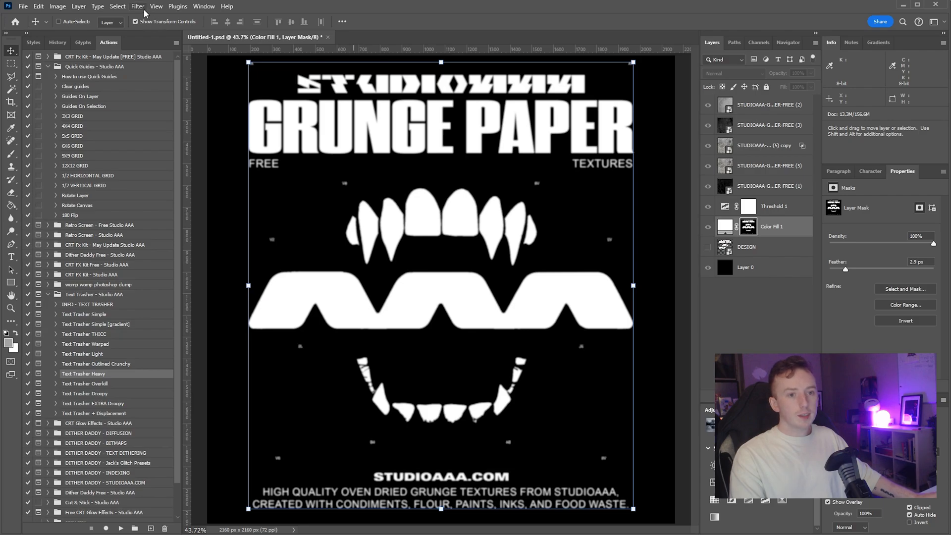
left_click(137, 6)
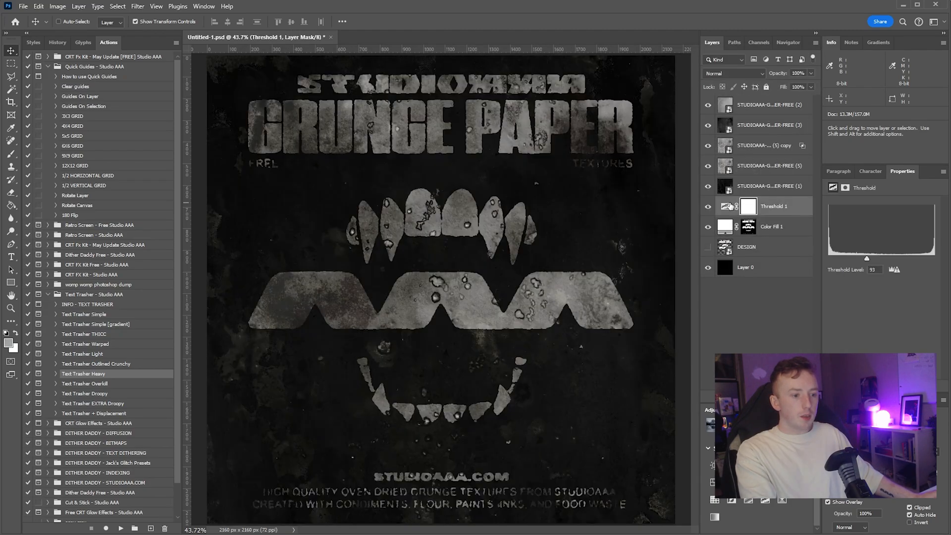
left_click_drag(867, 259, 908, 259)
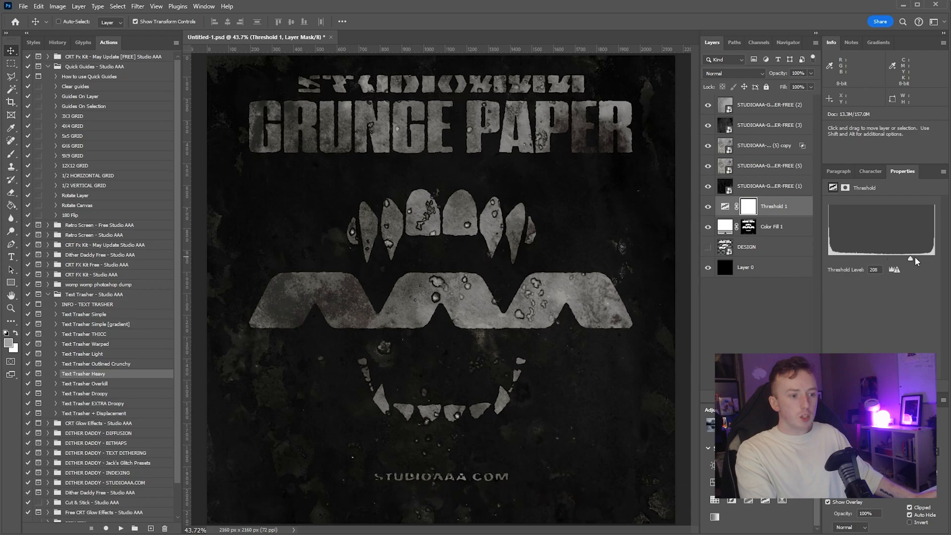
left_click_drag(910, 259, 865, 259)
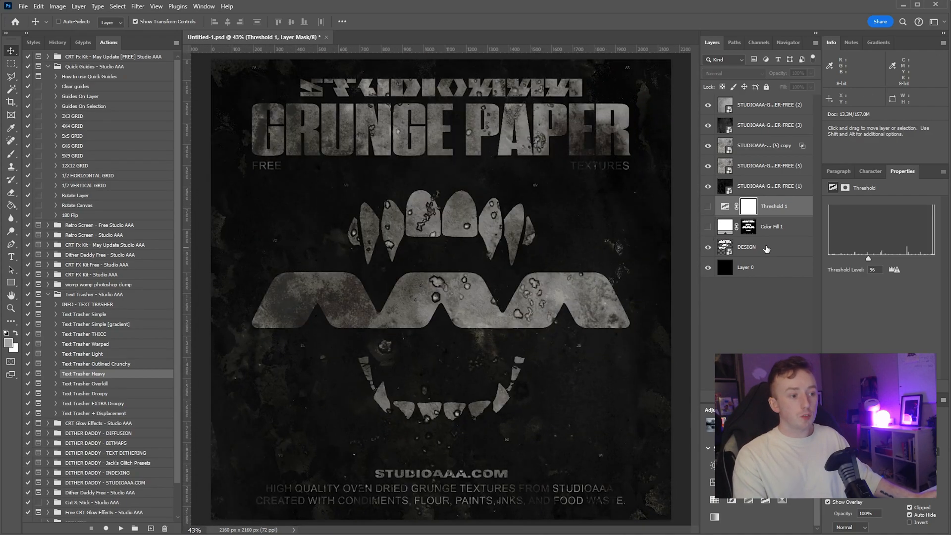
left_click(746, 246)
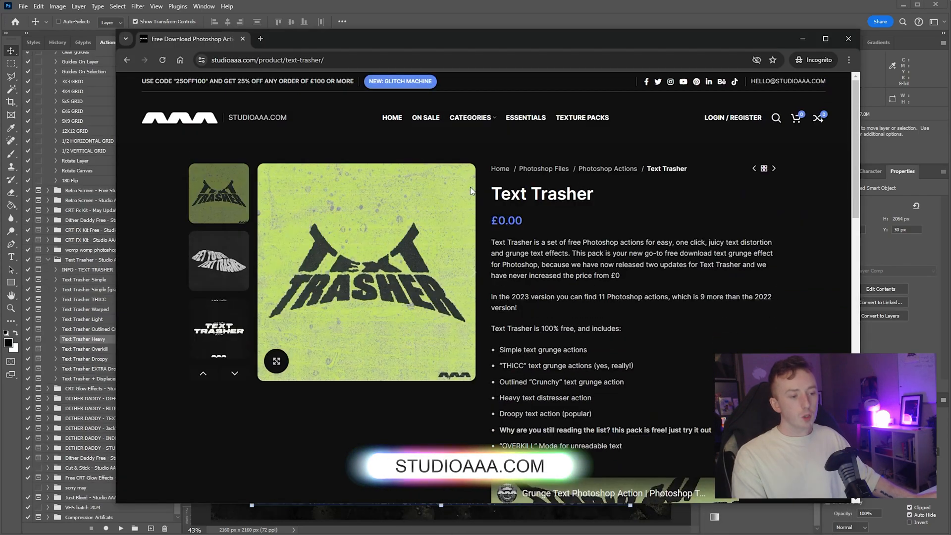
- Scroll down the studioaaa.com Text Trasher product page
scroll("down", 3)
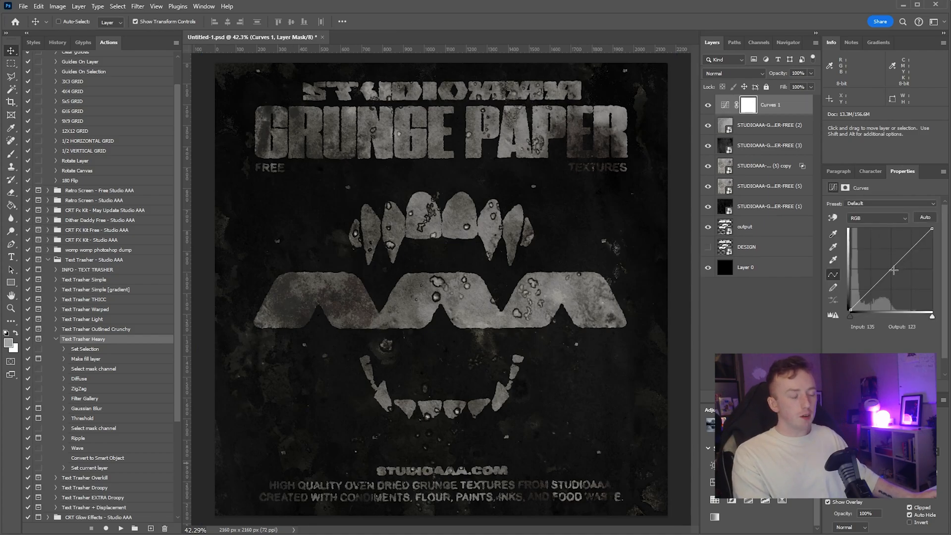
- Add a curve point and pull the brighter tones down to dim the grey artwork
left_click_drag(893, 271, 920, 296)
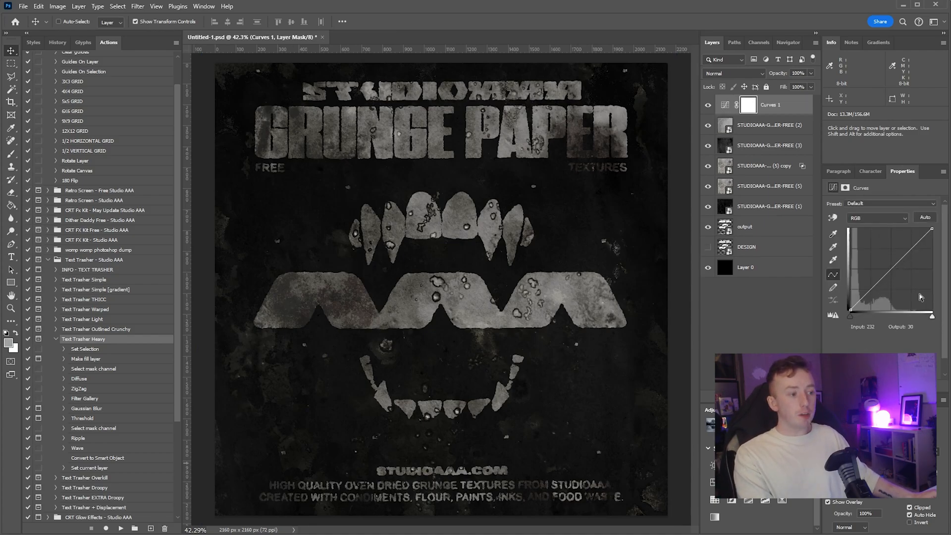
left_click_drag(918, 304, 898, 228)
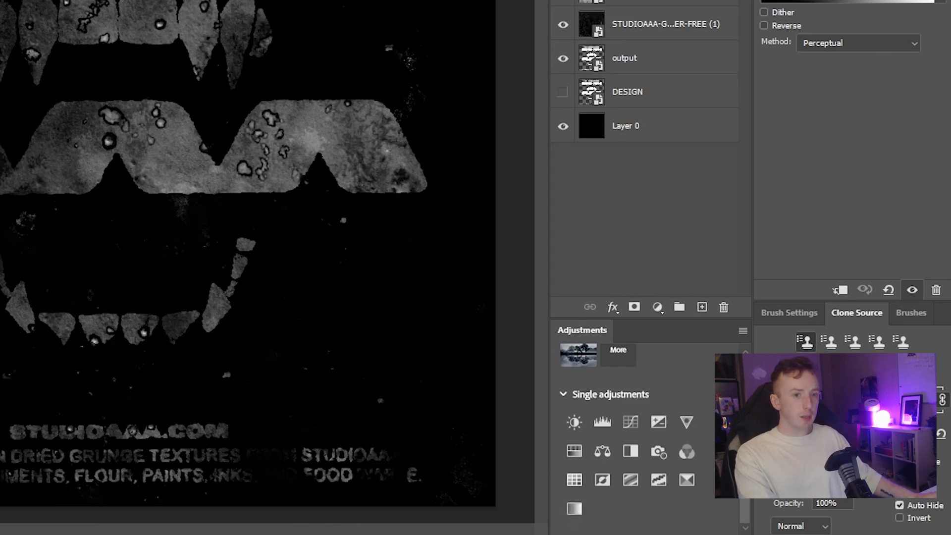
- Show the Adjustments panel, add a Gradient Map, and open its black-to-white gradient in the editor
left_click(204, 6)
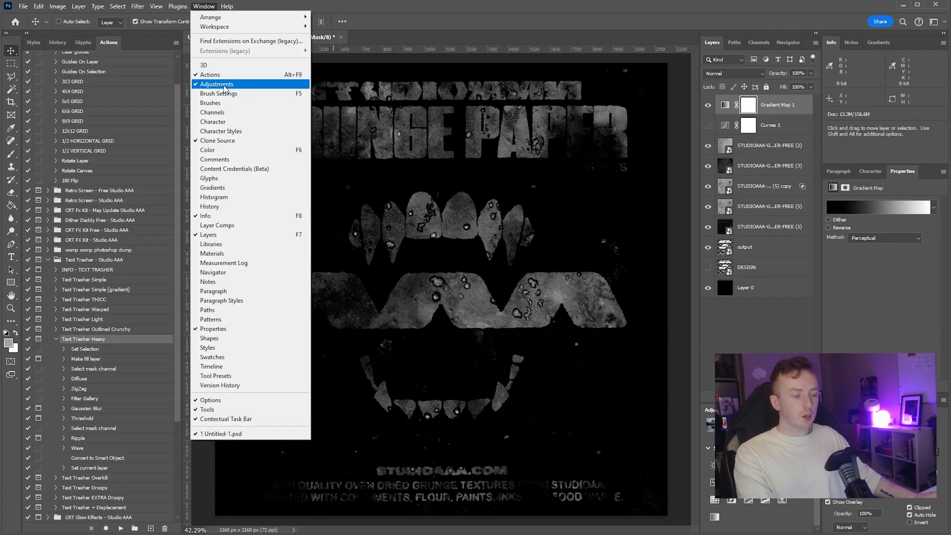
left_click(217, 84)
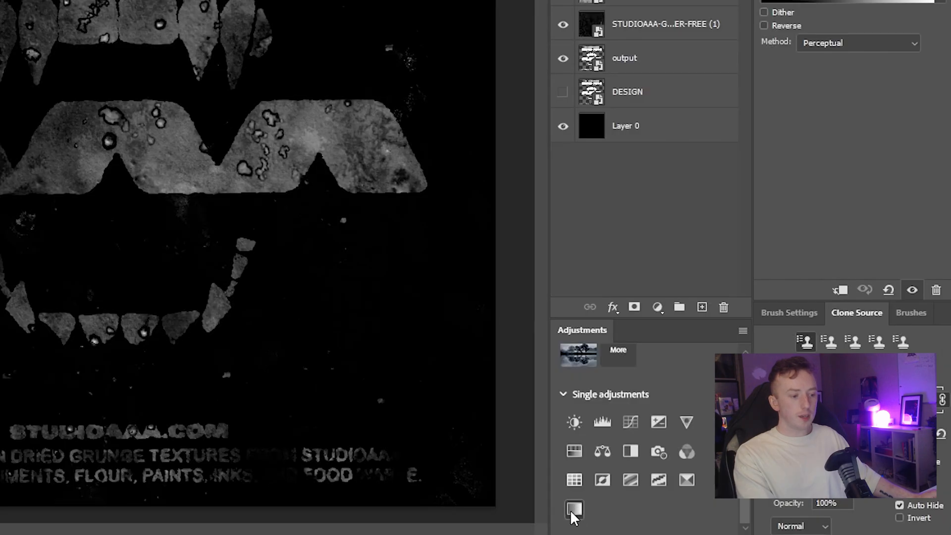
left_click(574, 508)
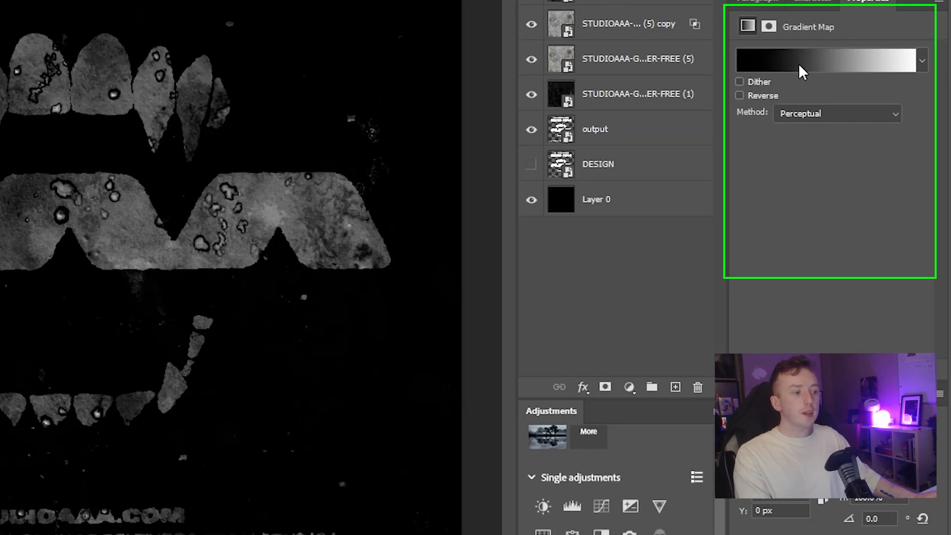
mouse_move(825, 65)
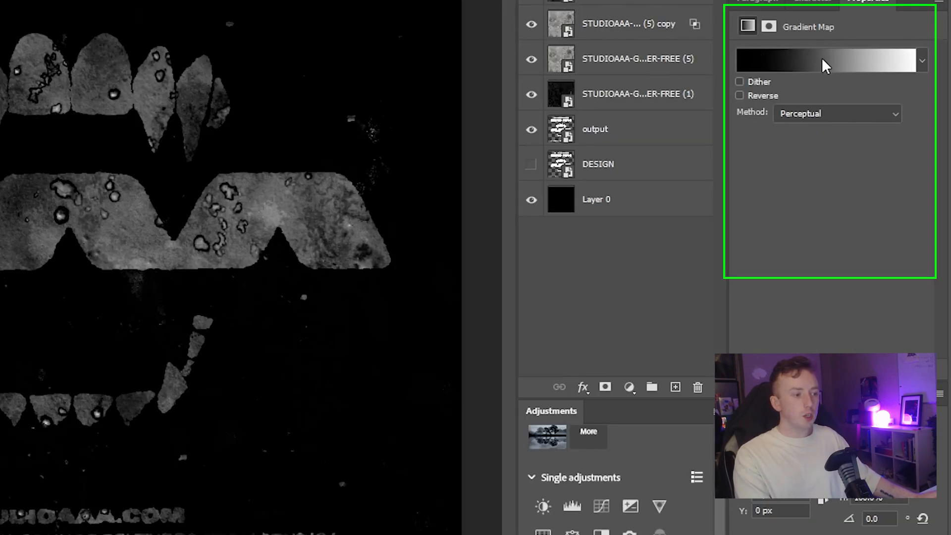
left_click(829, 59)
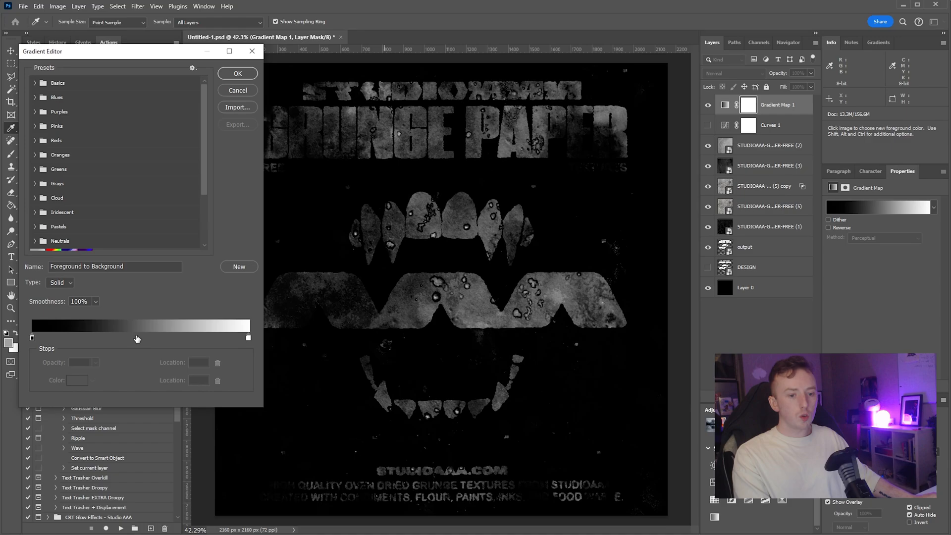
- Add pink and green stops to the black gradient, position them, and confirm
left_click(136, 337)
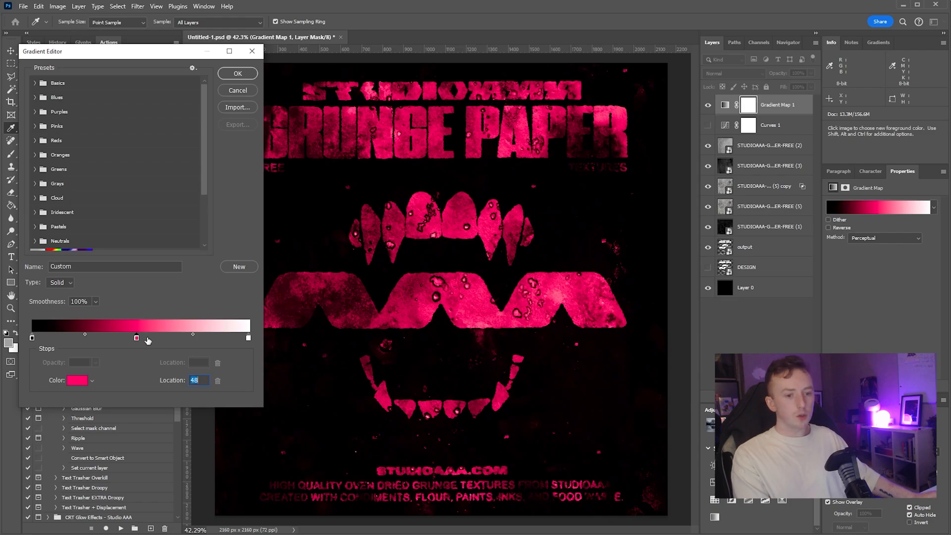
left_click_drag(136, 337, 146, 337)
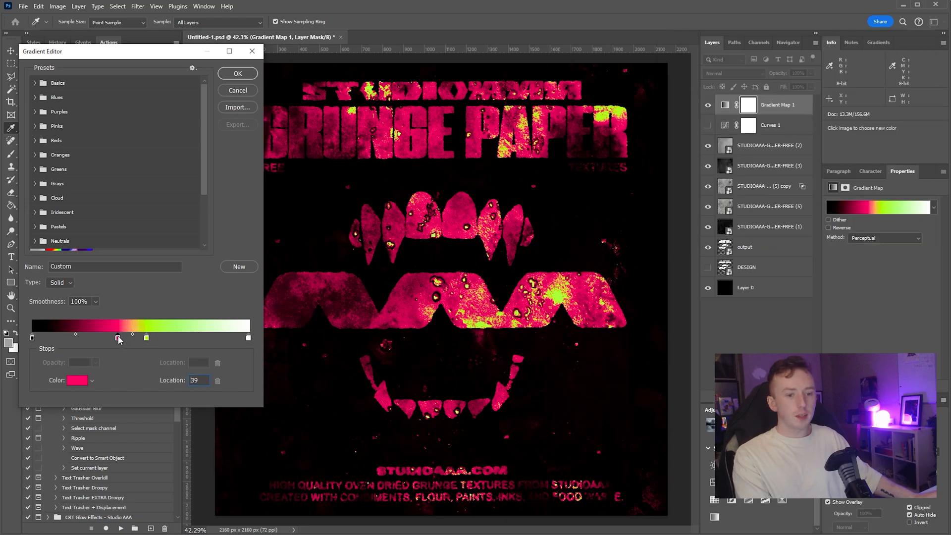
left_click_drag(118, 338, 123, 338)
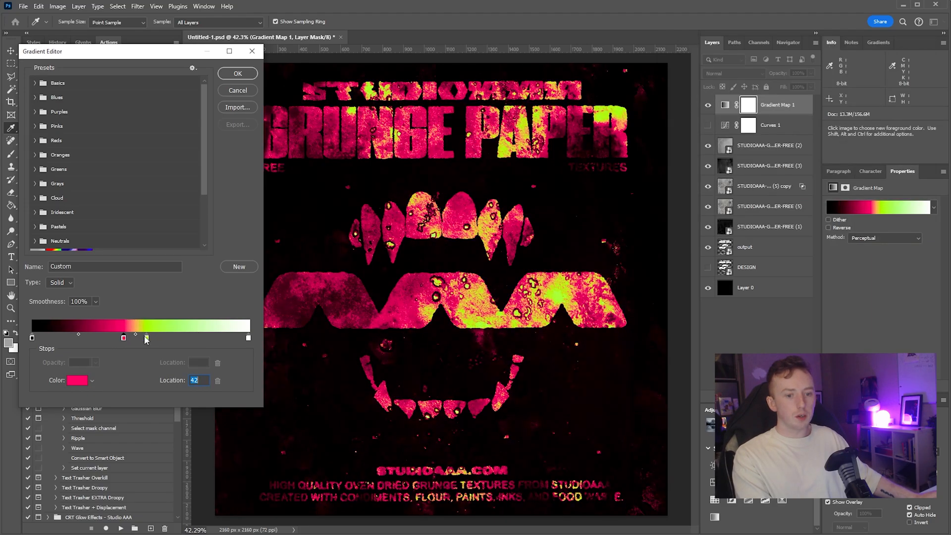
left_click(238, 73)
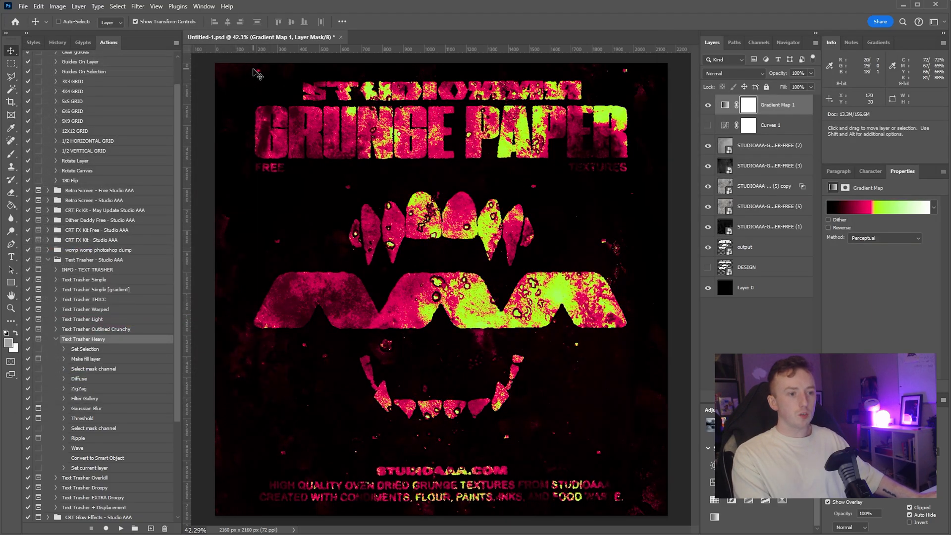
- Preview Multiply and Overlay, set Gradient Map 1 to Lighter Color, and close Layer Style
left_click(731, 73)
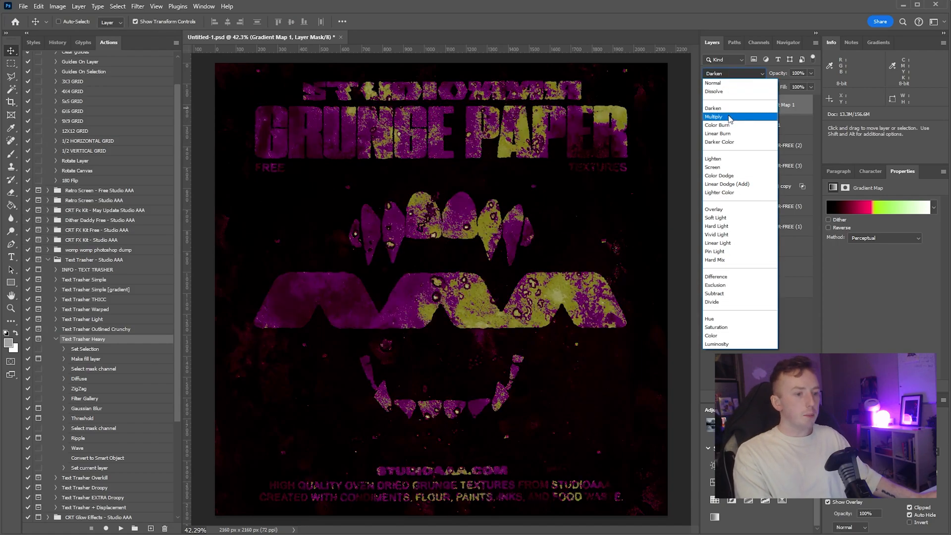
left_click(720, 192)
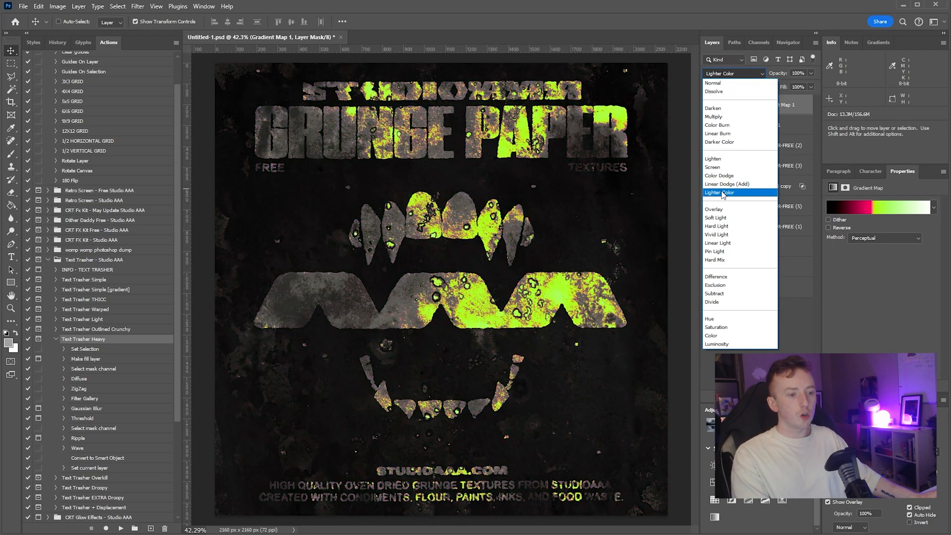
left_click(714, 208)
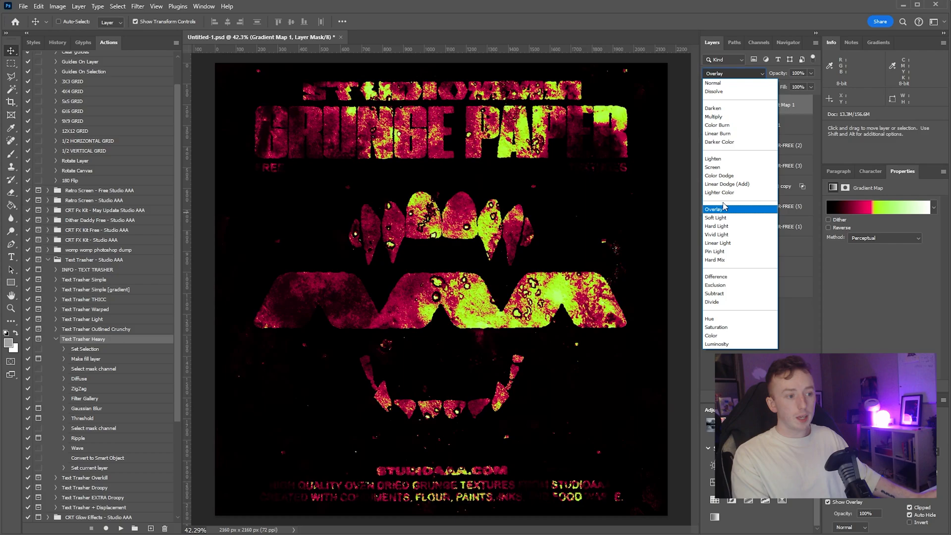
left_click(720, 193)
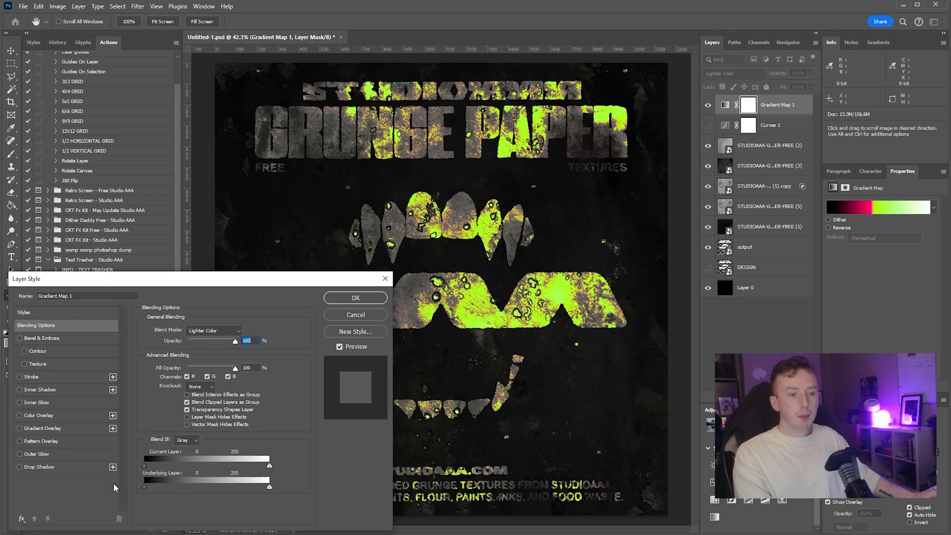
left_click(356, 297)
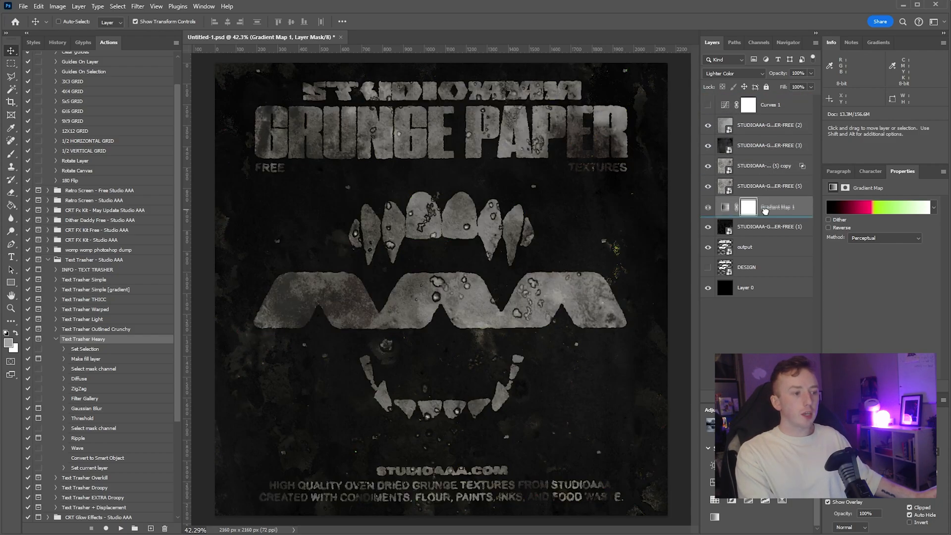
- Move Gradient Map 1 below the upper textures and confirm its retuned orange-yellow-green stops
left_click(707, 206)
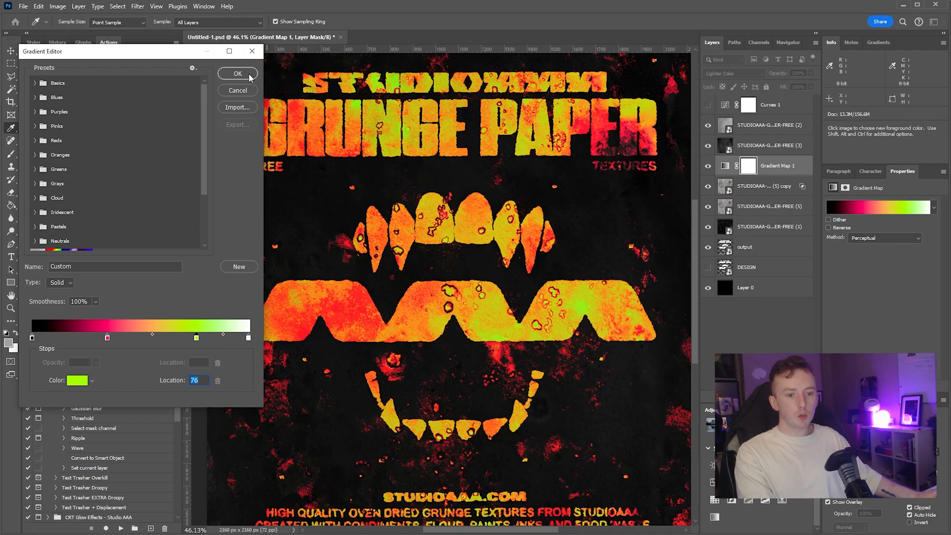
left_click(237, 73)
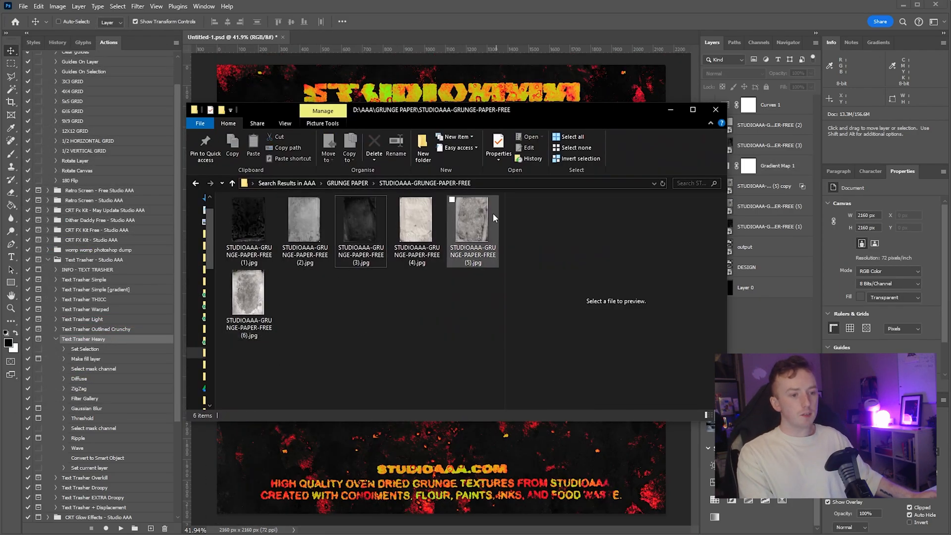
- Place STUDIOAAA-GRUNGE-PAPER-FREE (6).jpg from File Explorer over the full canvas
left_click(473, 220)
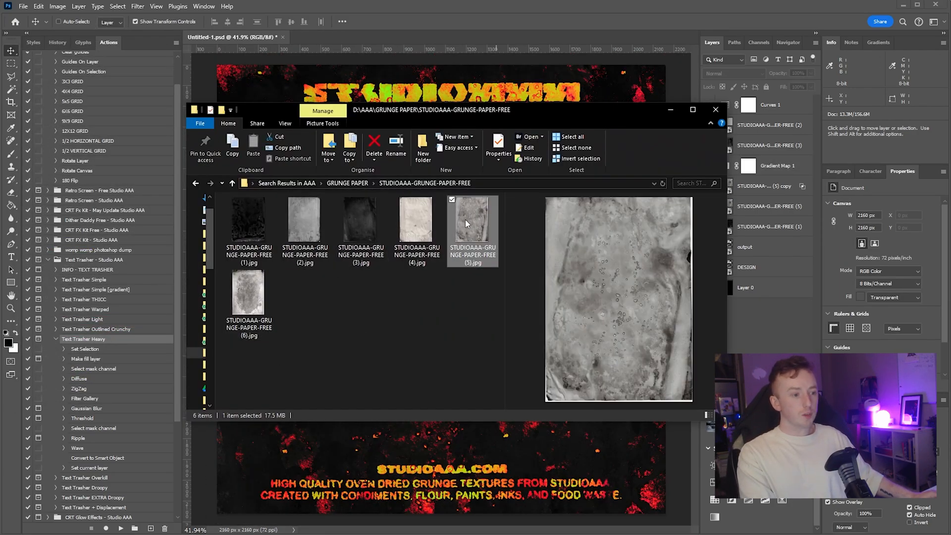
left_click(248, 297)
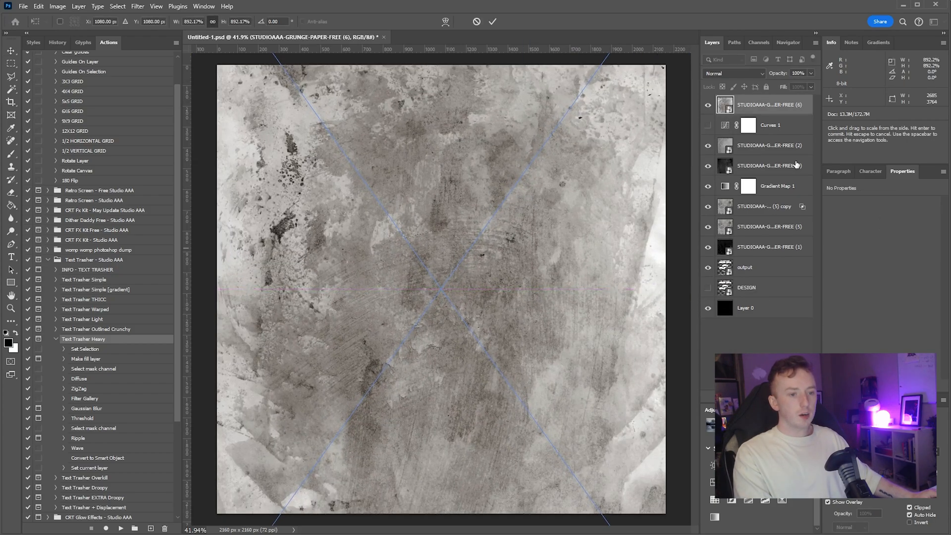
left_click(731, 74)
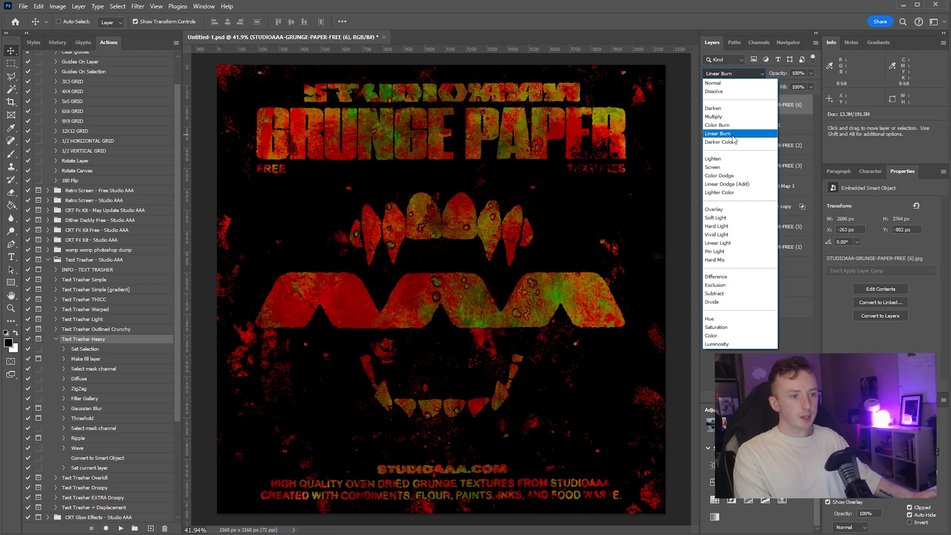
- Preview Linear Burn, Lighter Color, Linear Light and Difference, then set texture (6) to Darker Color
left_click(719, 192)
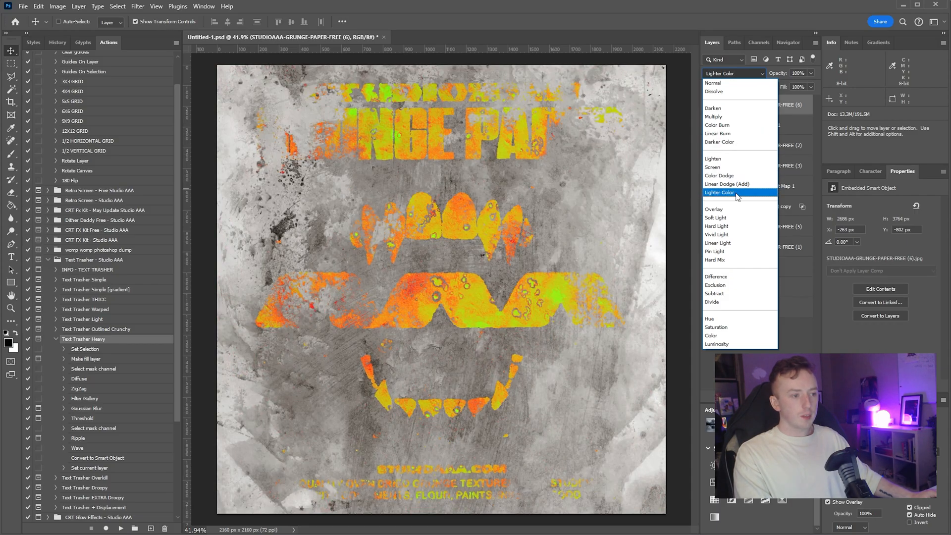
left_click(715, 251)
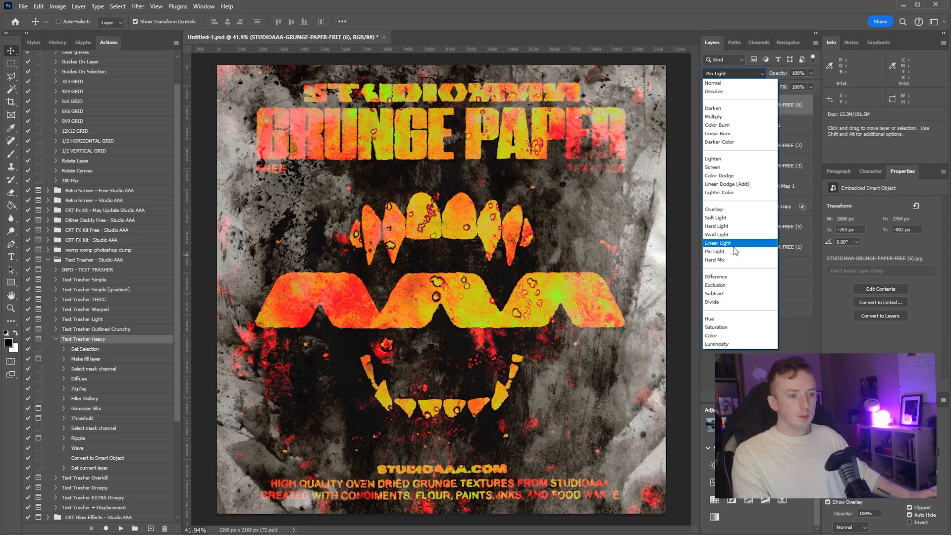
left_click(715, 285)
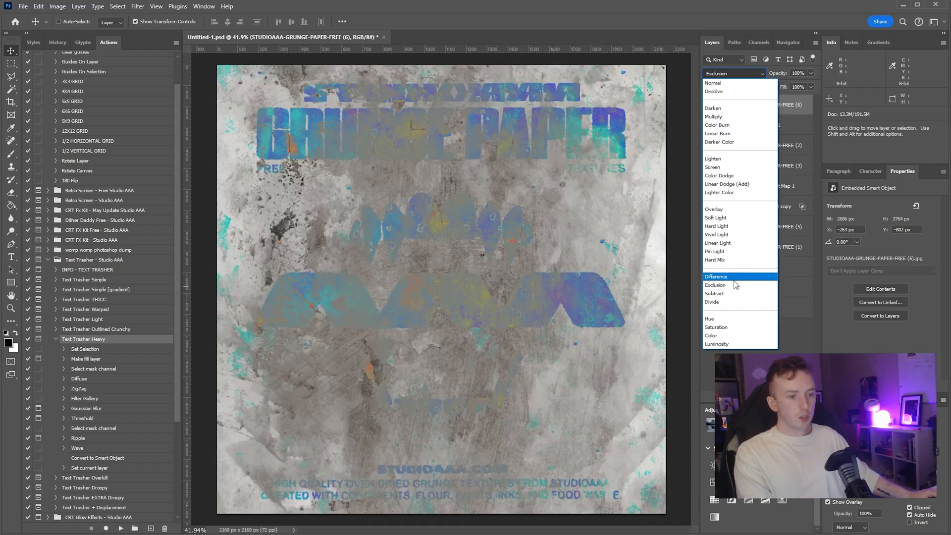
left_click(719, 142)
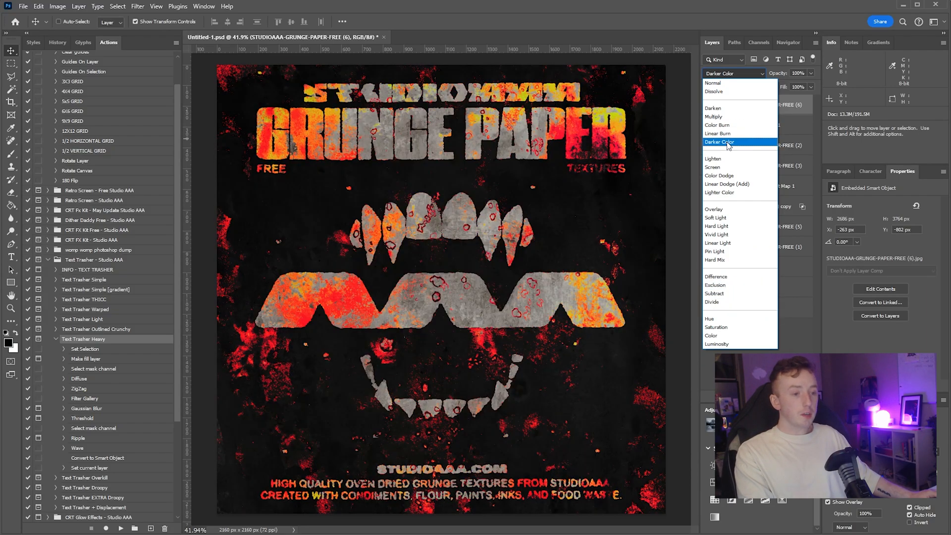
left_click(722, 141)
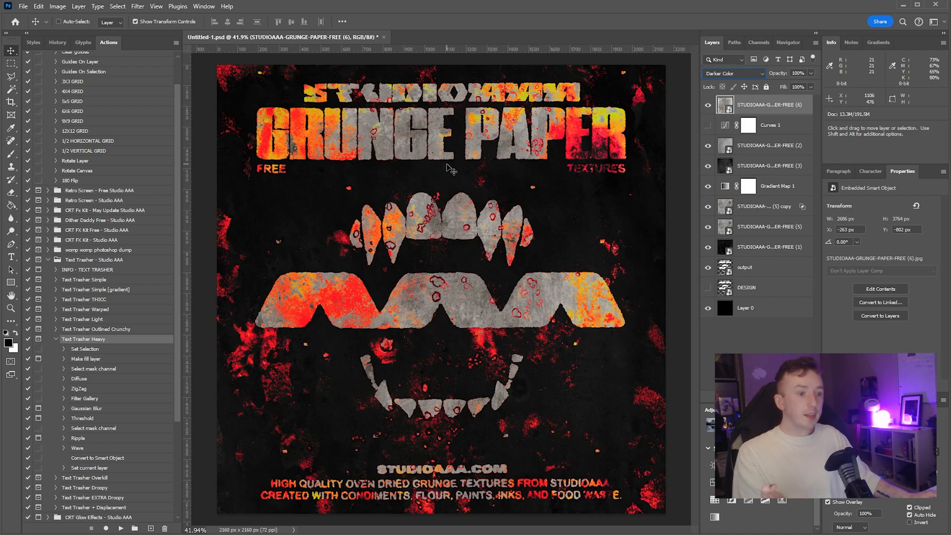
mouse_move(405, 227)
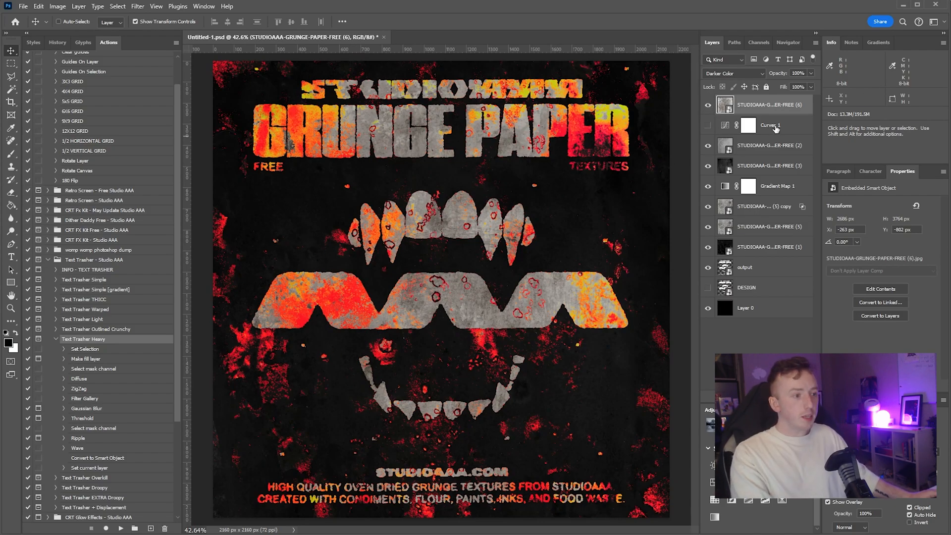
- Tick Reverse on Gradient Map 1 for pale grey with red and green accents
left_click(829, 228)
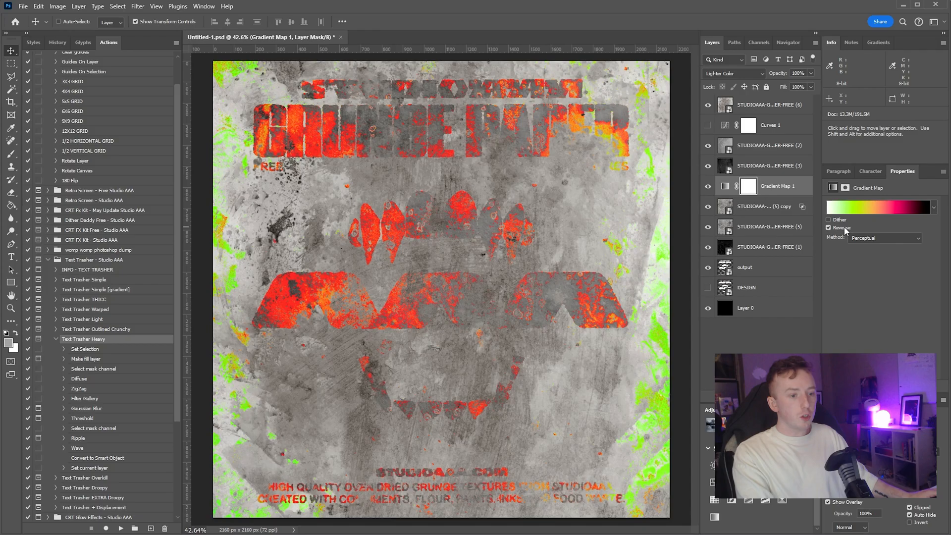